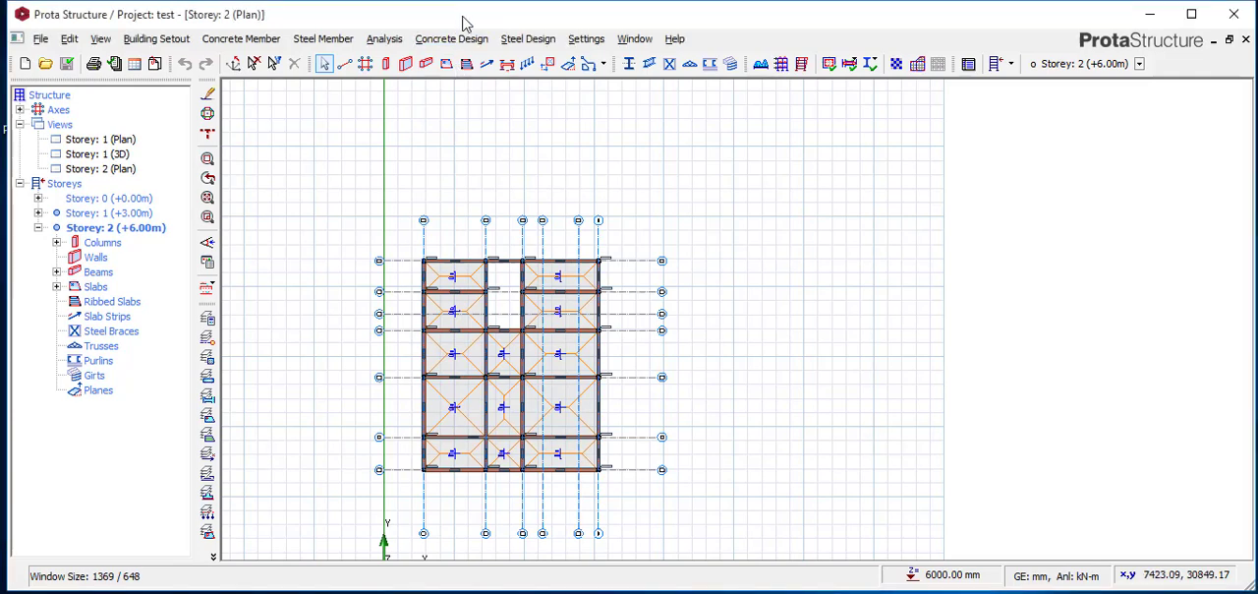
mouse_move(719, 355)
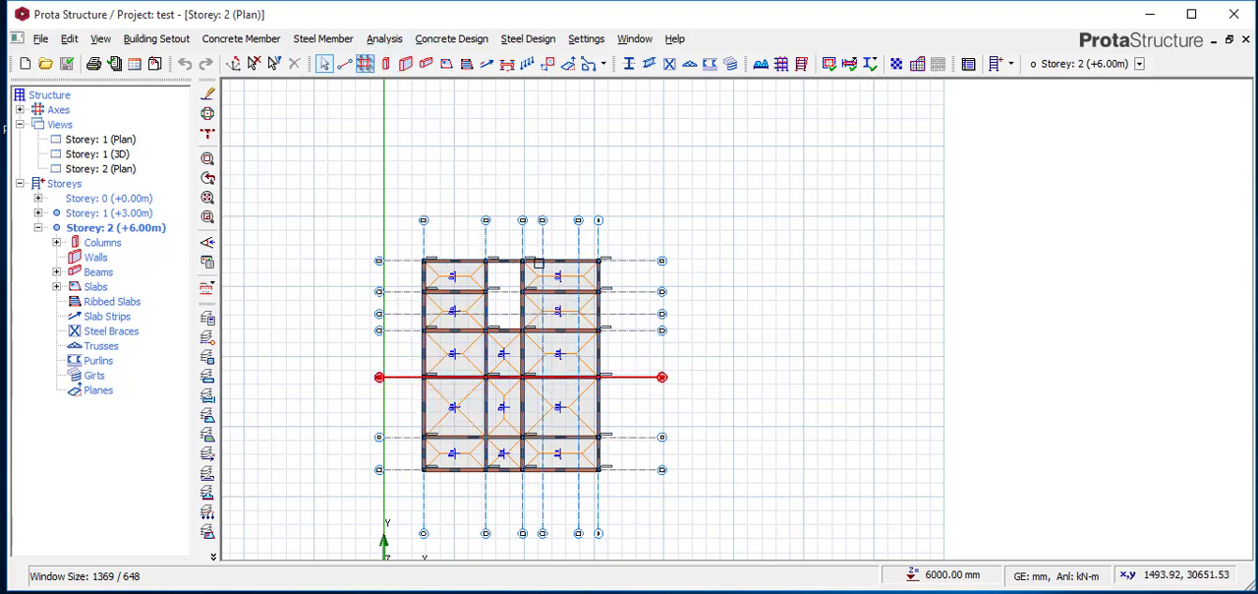
Open FE load decomposition for Storey 2, then close it without applying loads to beams.
click(453, 311)
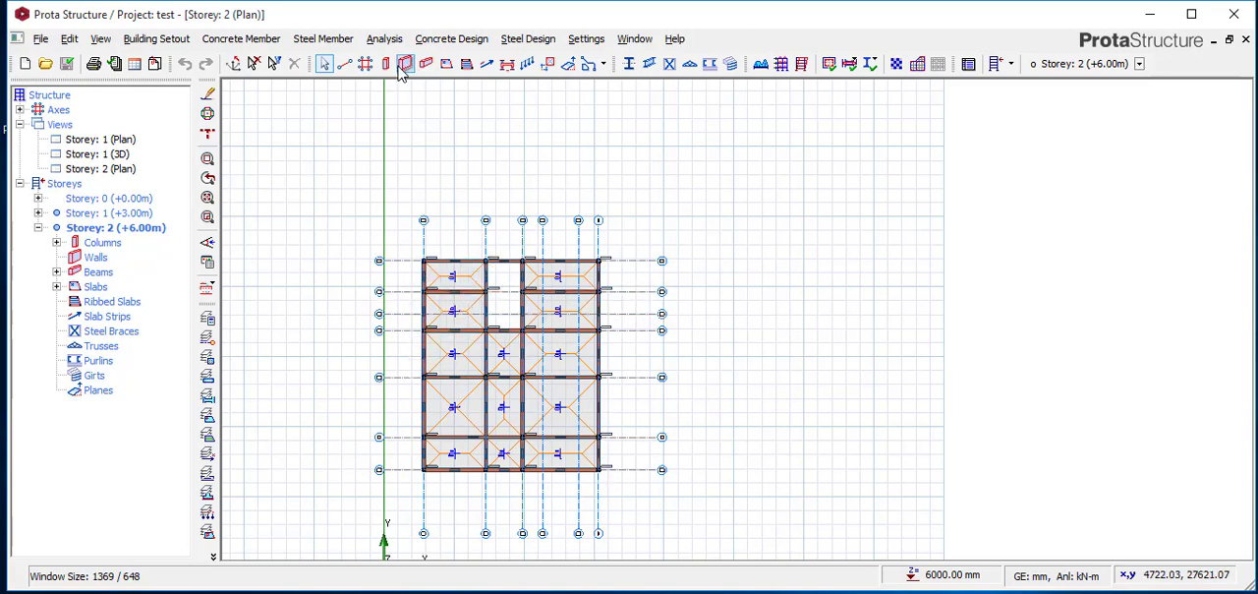
click(385, 38)
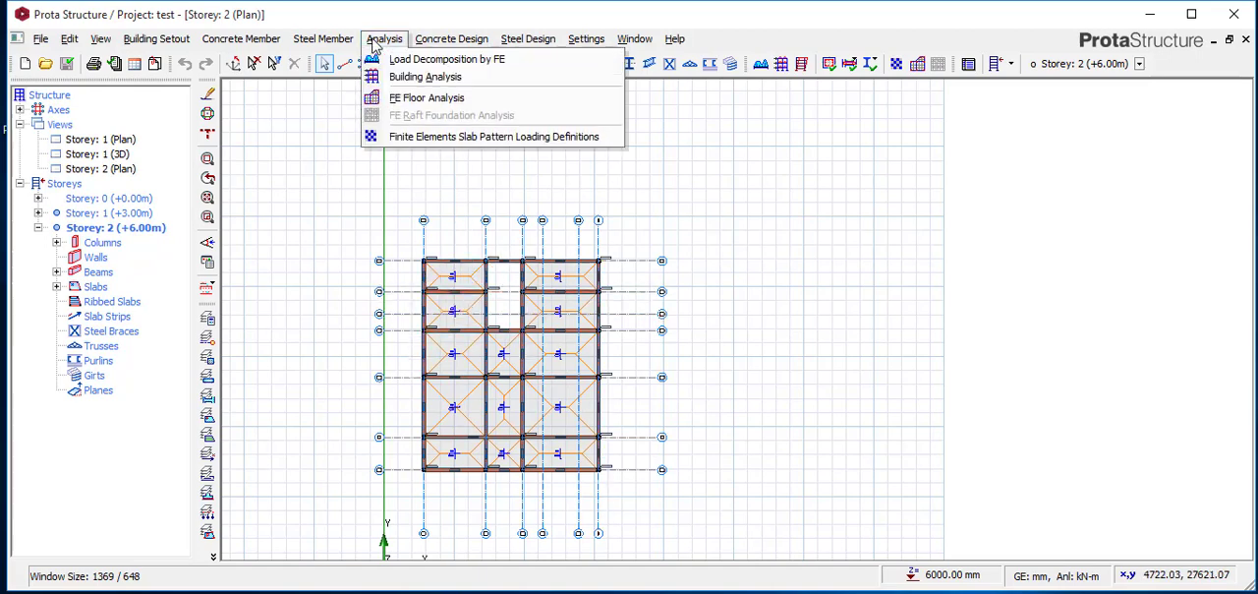
mouse_move(446, 59)
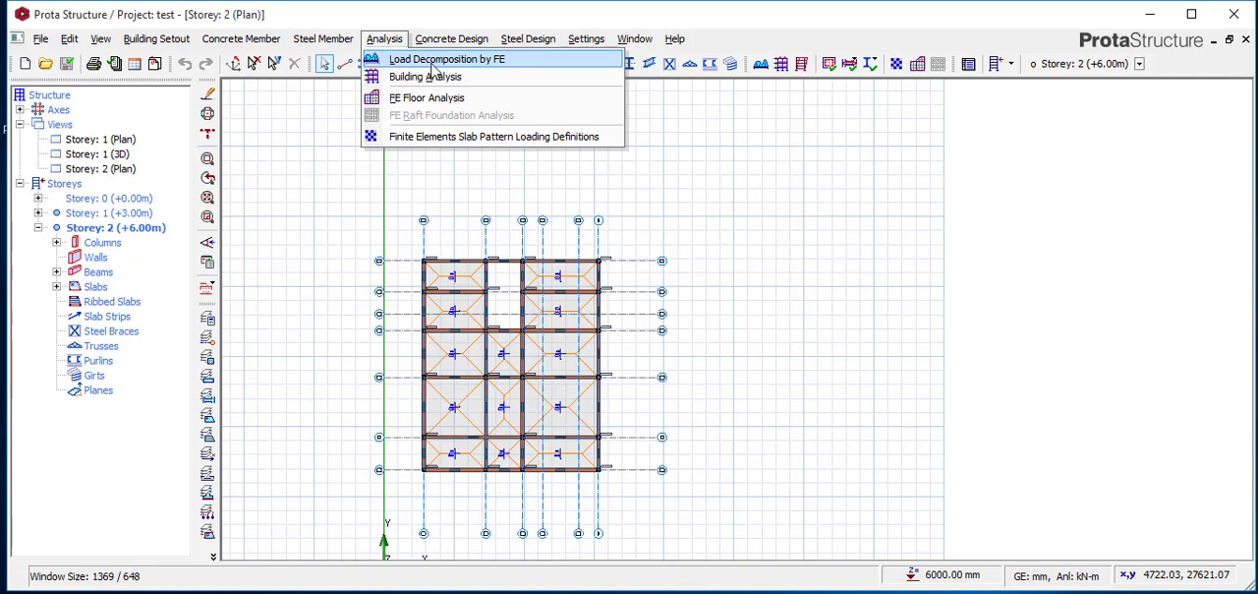
click(427, 97)
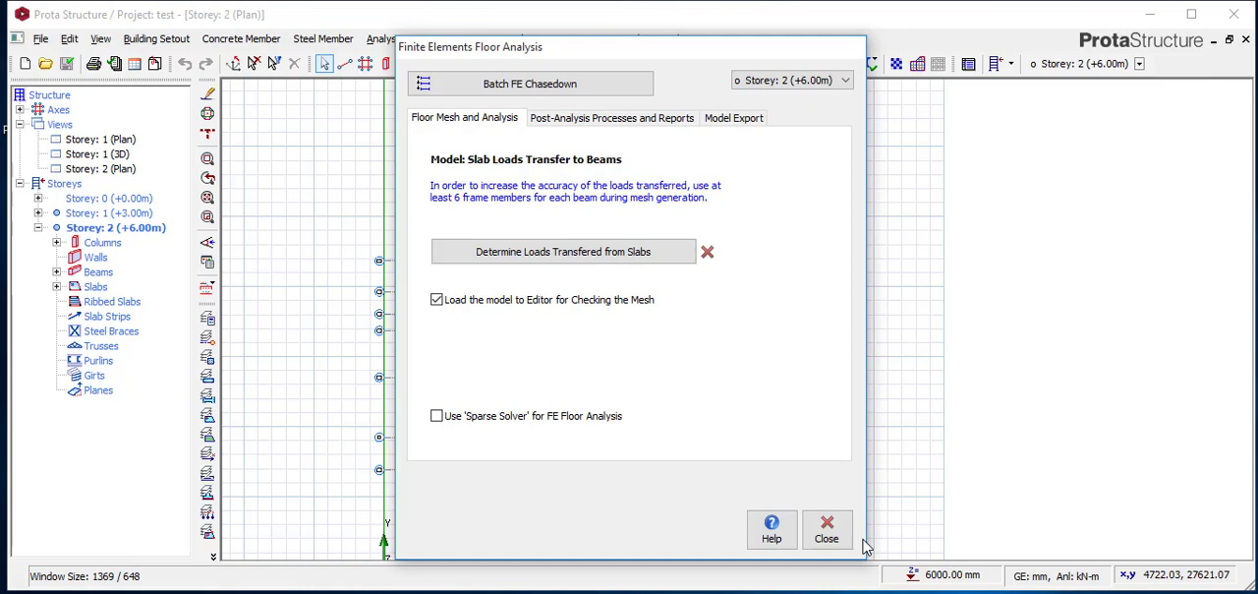
click(563, 252)
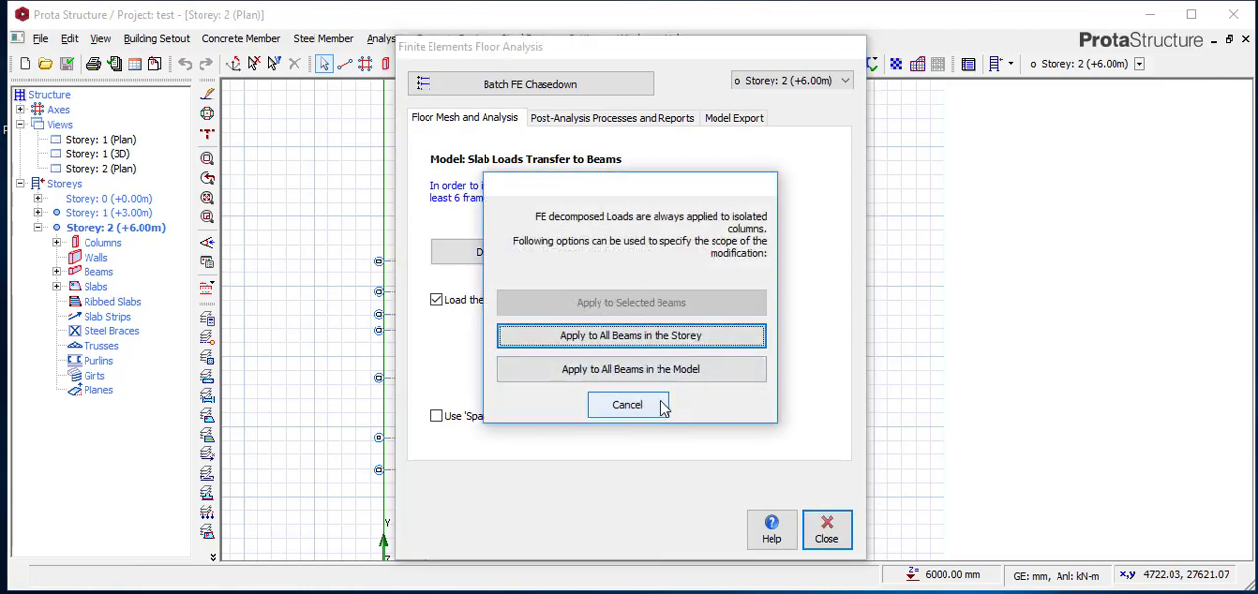
click(627, 404)
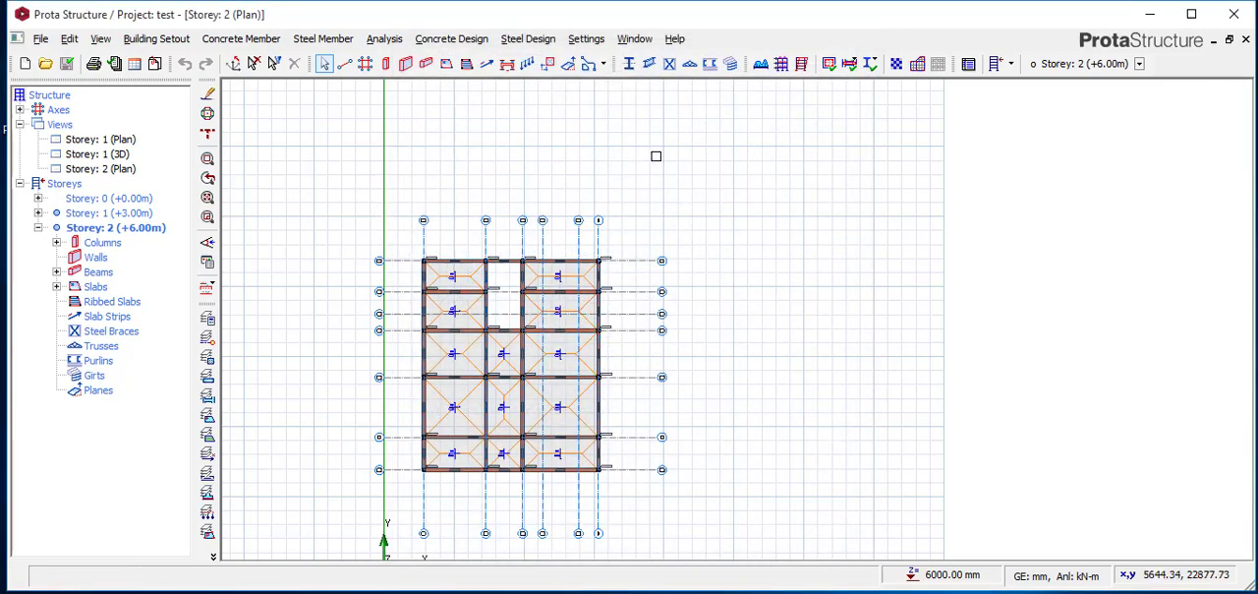
click(384, 38)
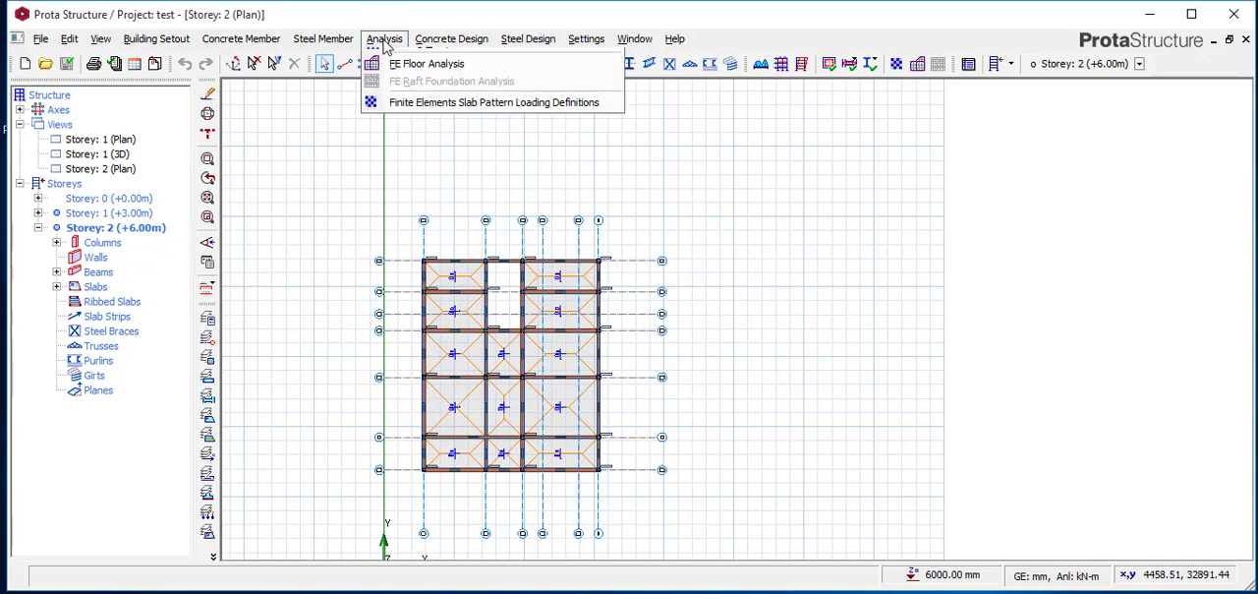
mouse_move(425, 76)
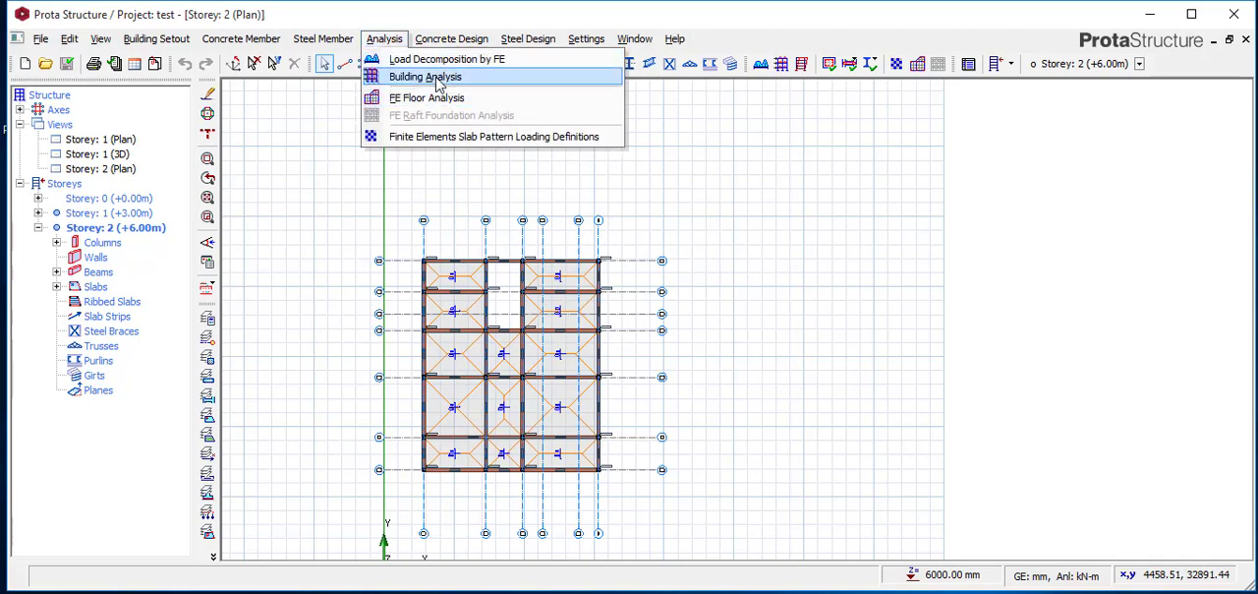
Review the loading combinations in Building Analysis and close without changes.
click(425, 77)
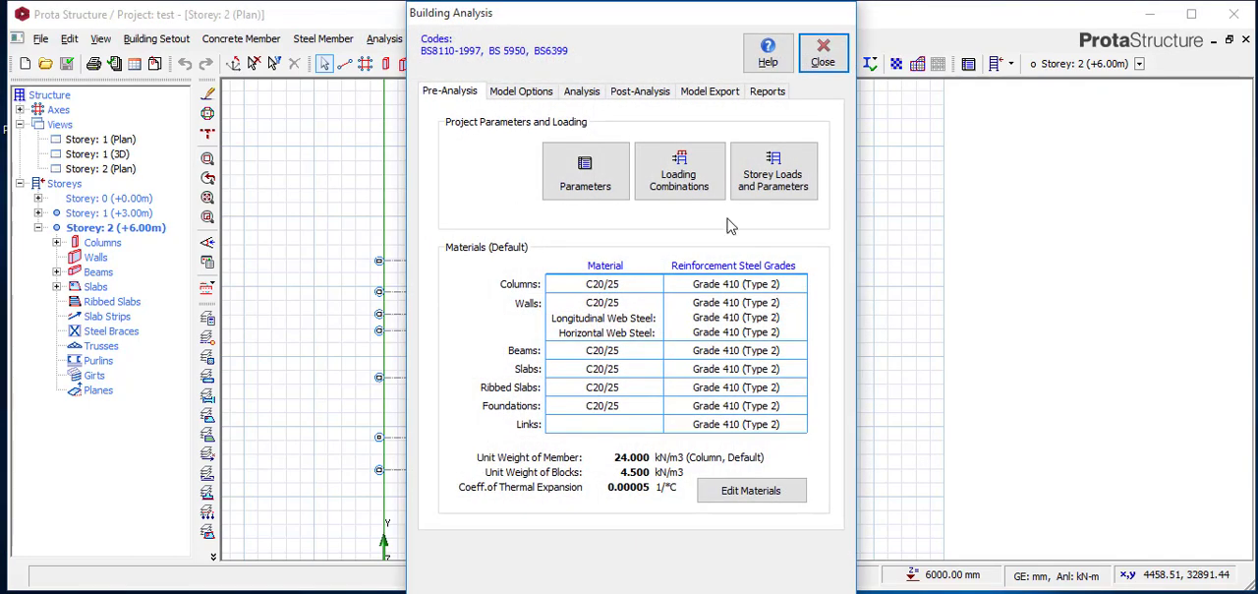
click(679, 171)
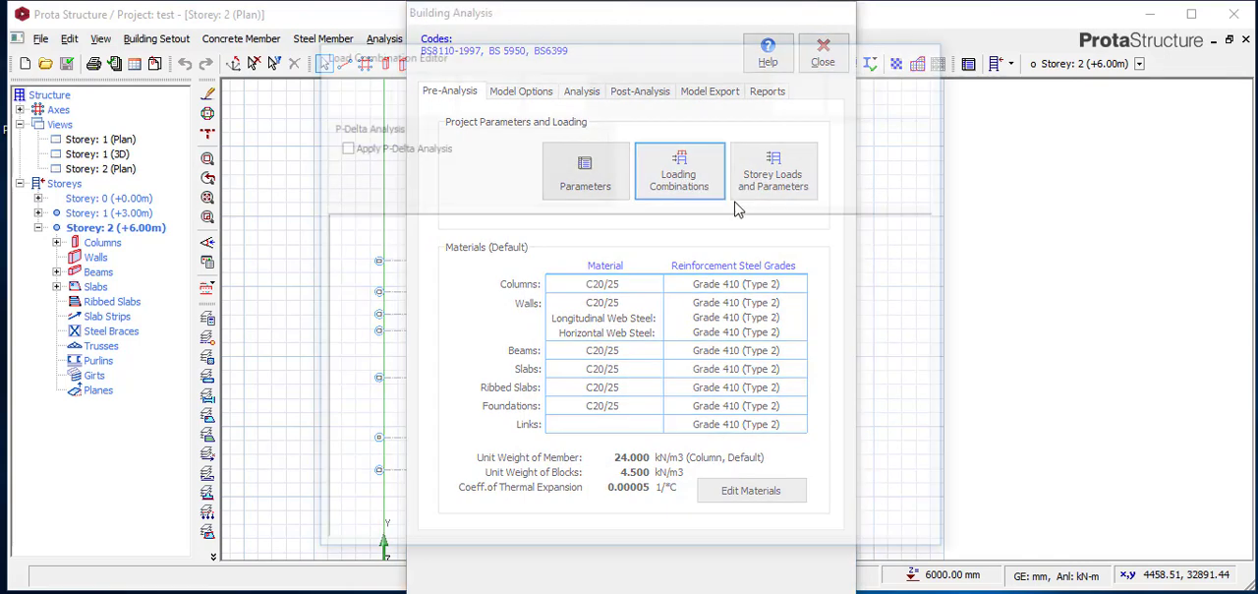
click(678, 170)
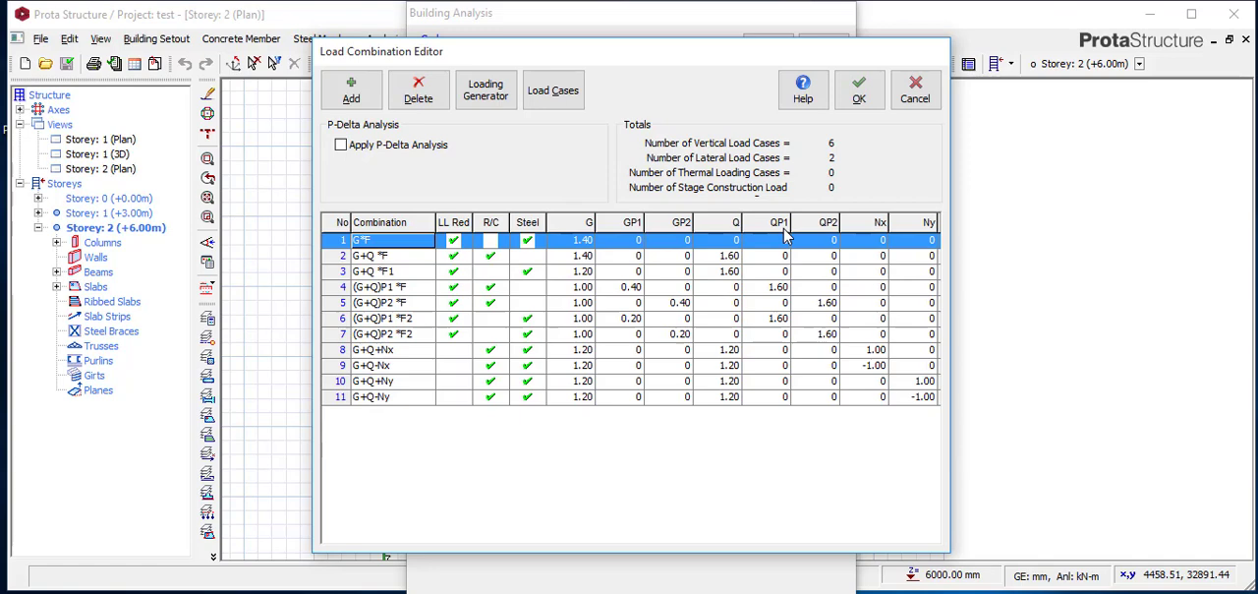
mouse_move(916, 90)
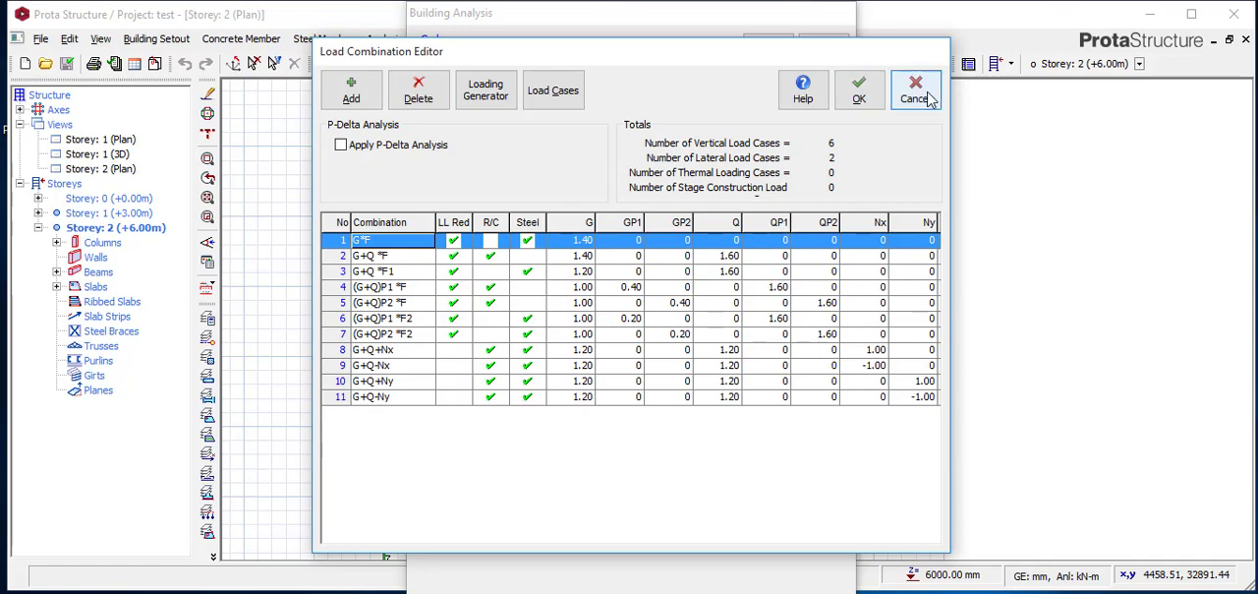
click(914, 90)
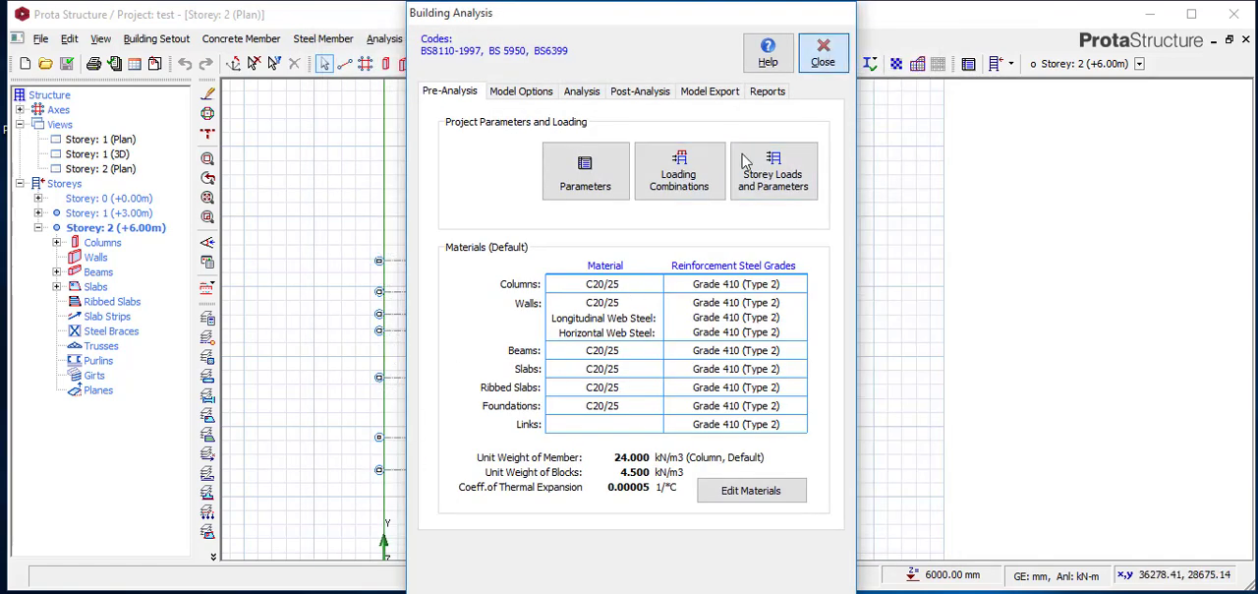
click(823, 52)
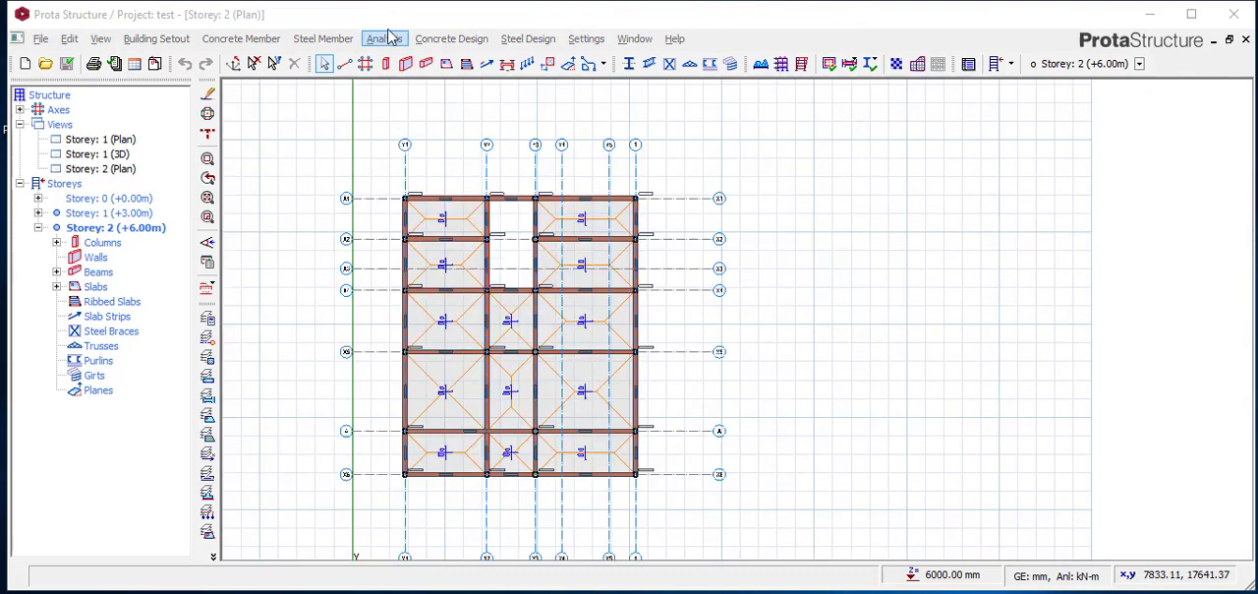
mouse_move(481, 94)
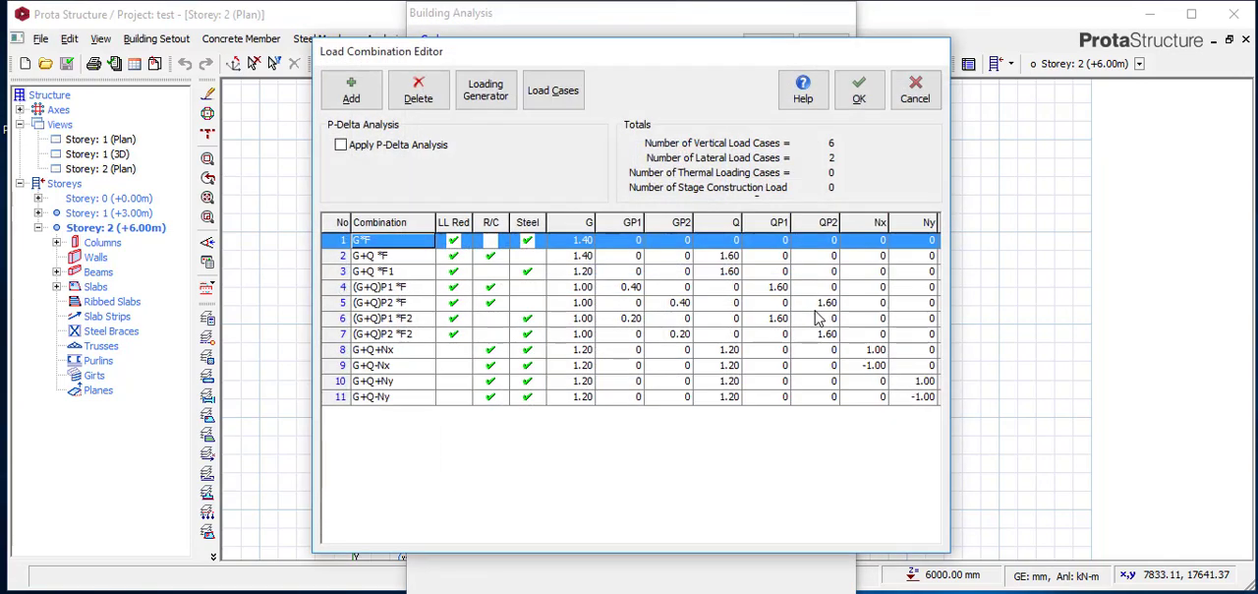
Regenerate the load combinations with the Loading Generator and accept them.
click(486, 90)
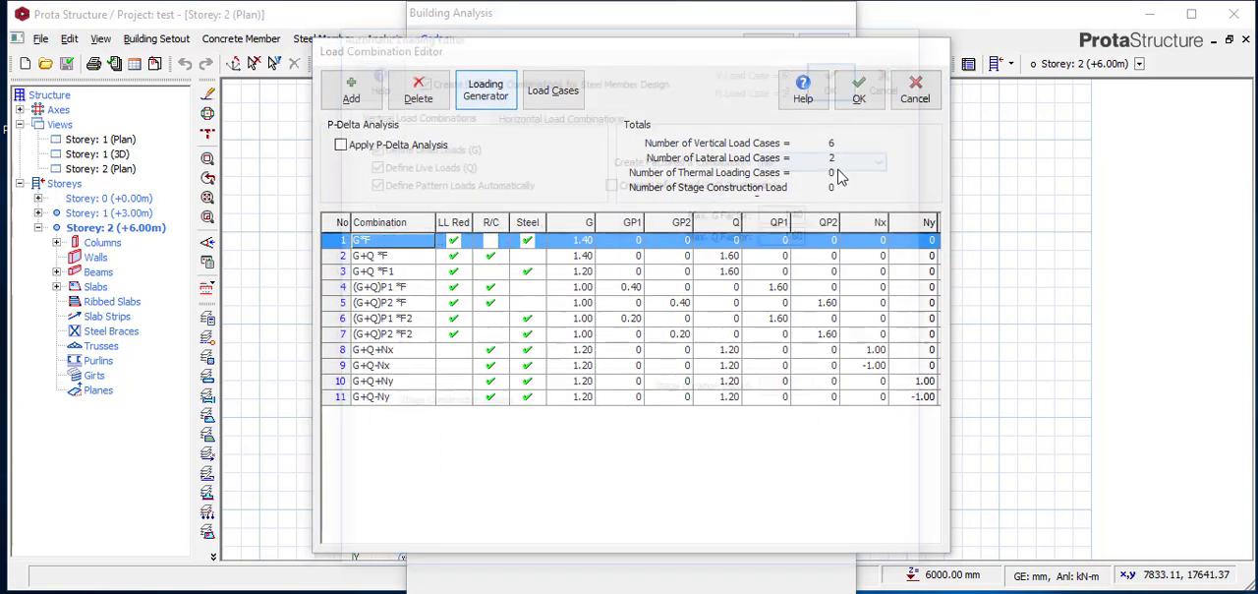
click(486, 88)
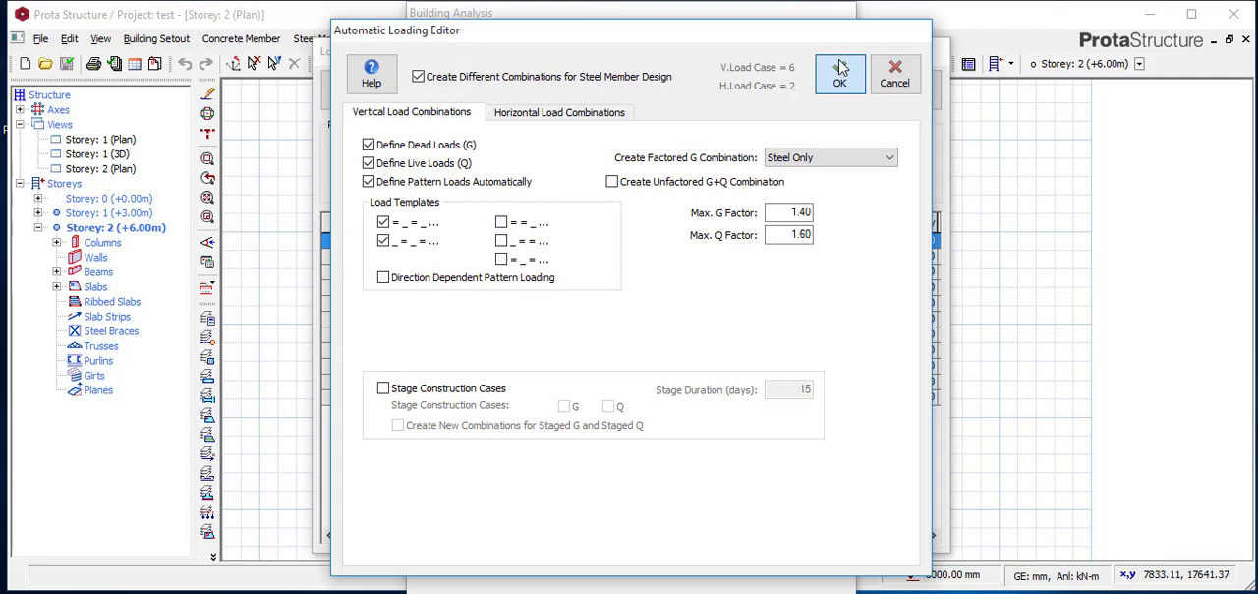
click(839, 81)
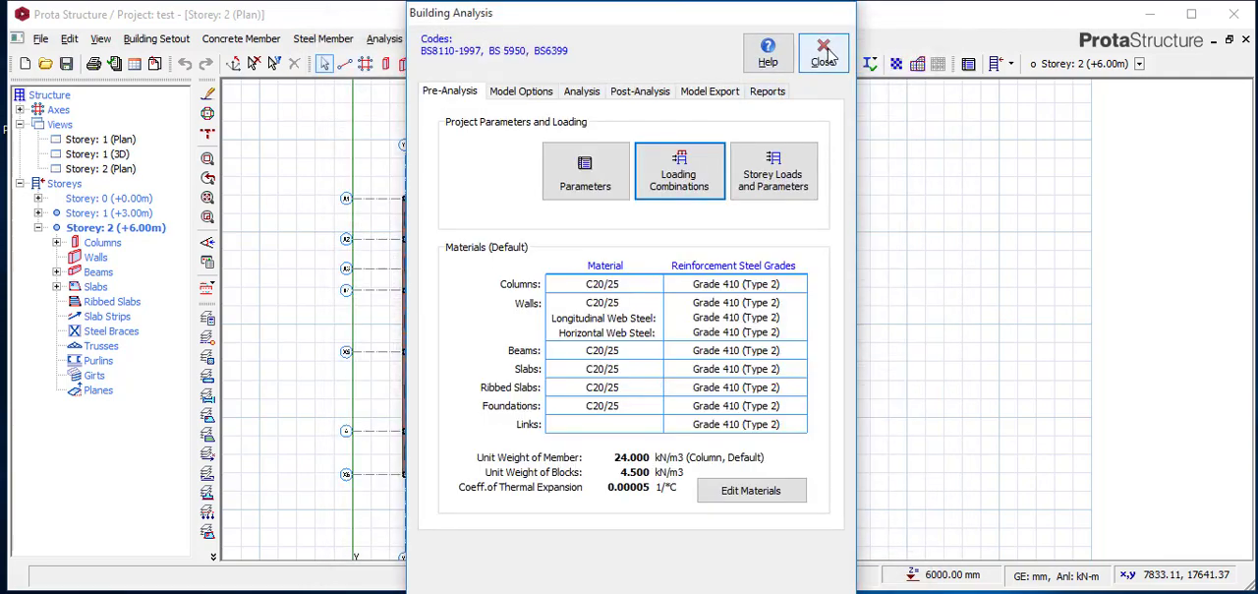
click(823, 52)
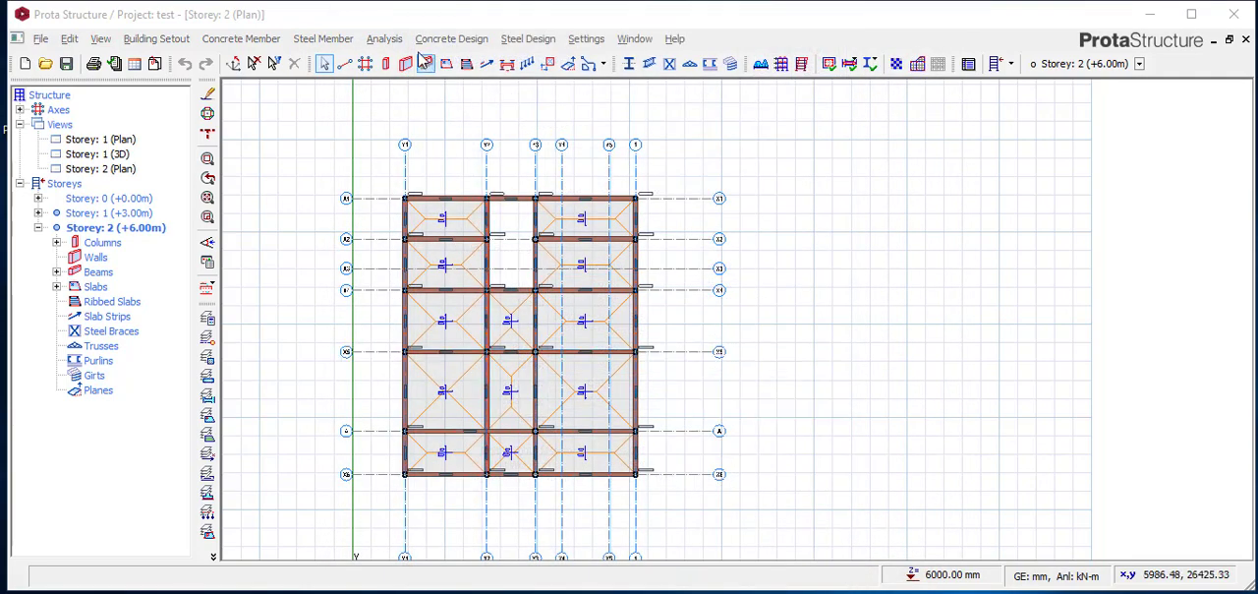
click(383, 38)
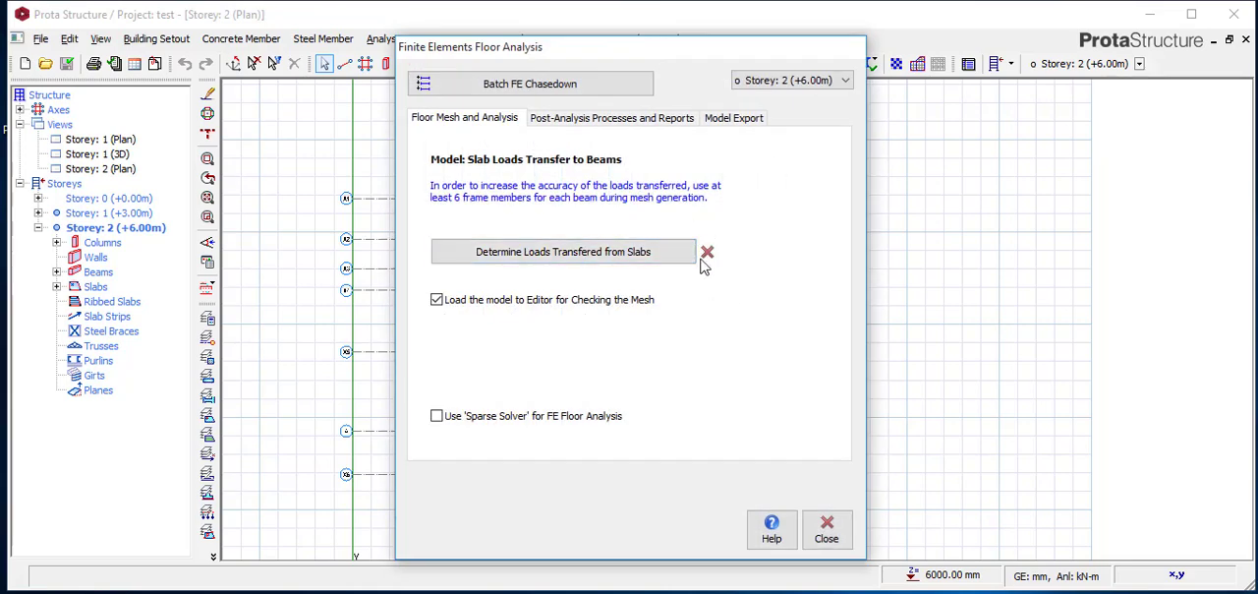
mouse_move(722, 273)
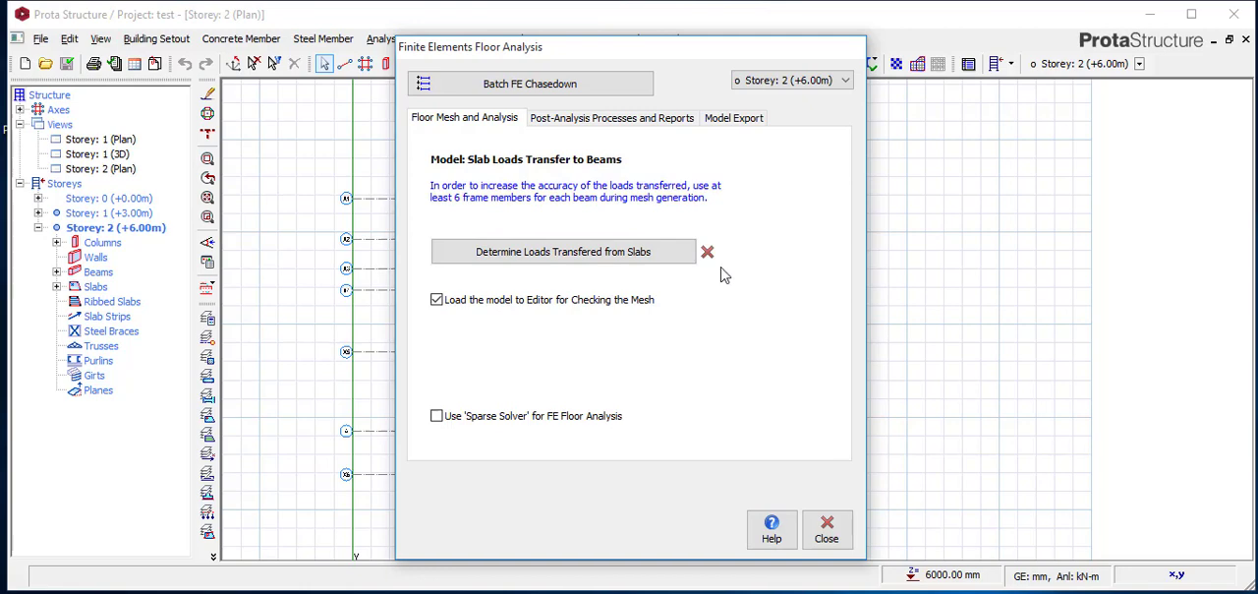
mouse_move(696, 261)
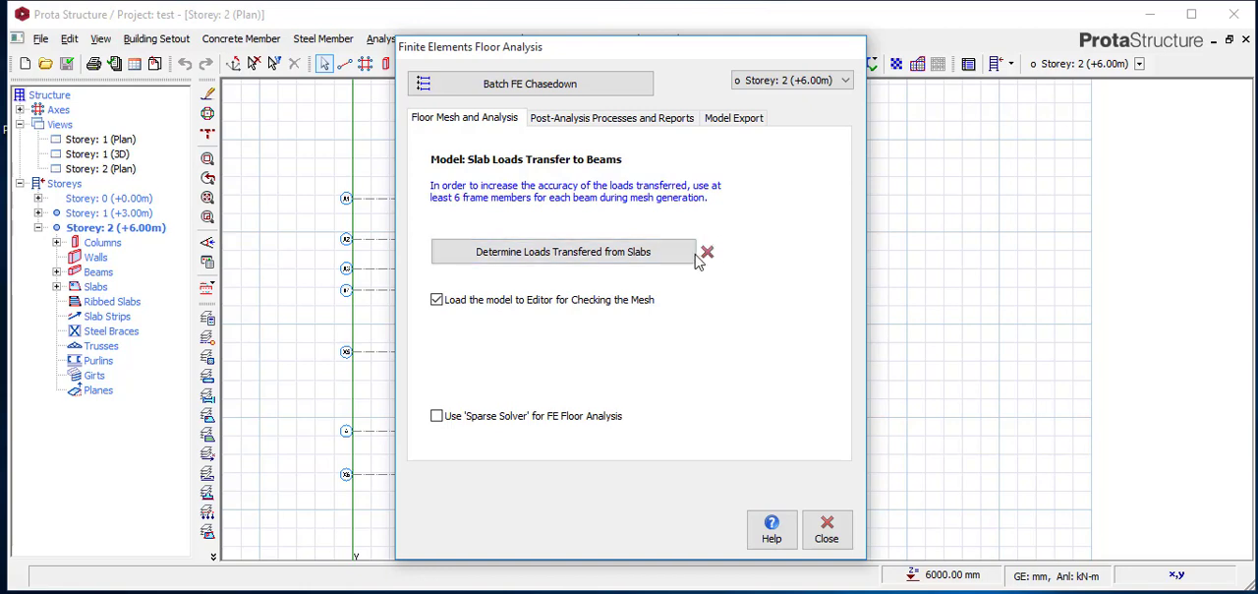
mouse_move(735, 263)
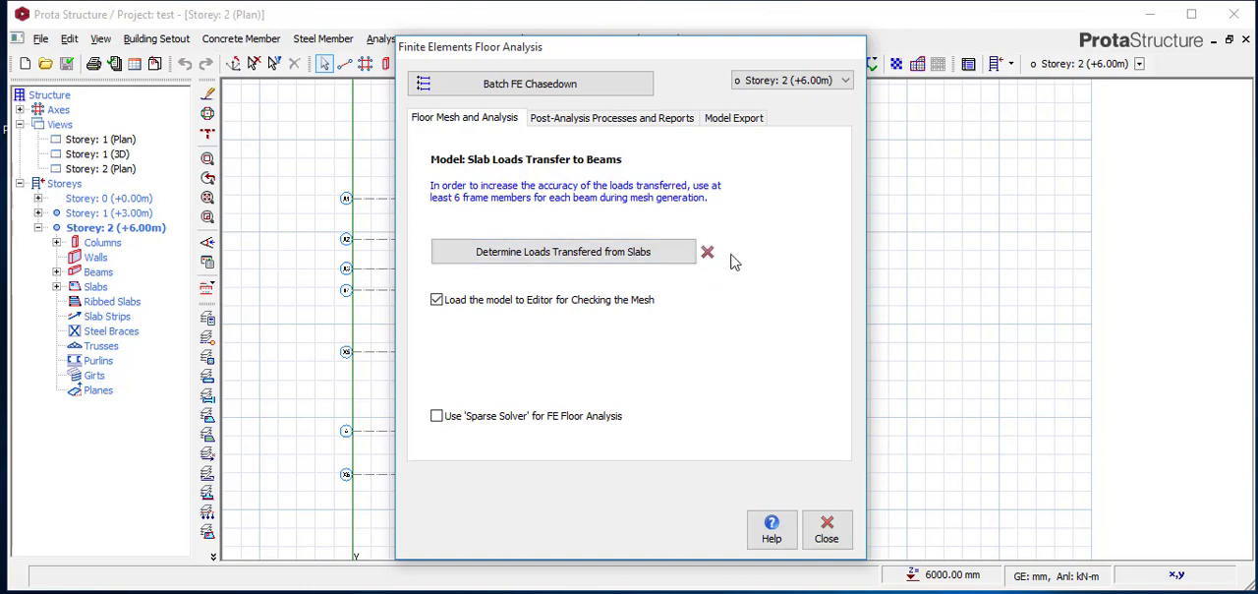
mouse_move(698, 259)
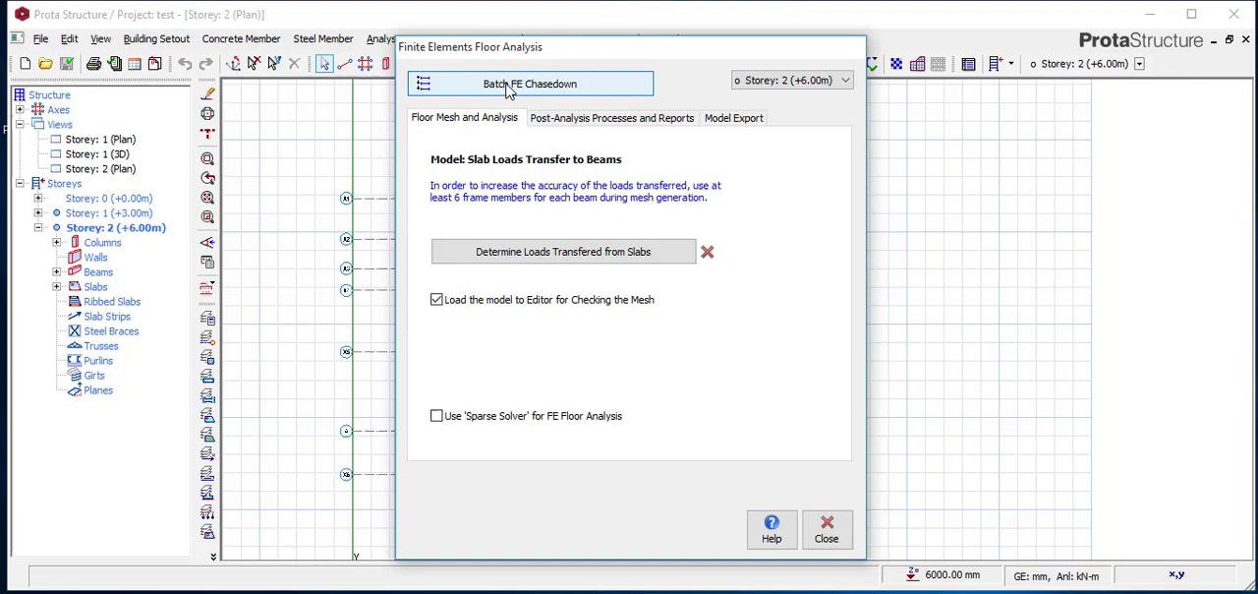
Run the batch FE load chasedown for both storeys, past the warning.
click(563, 252)
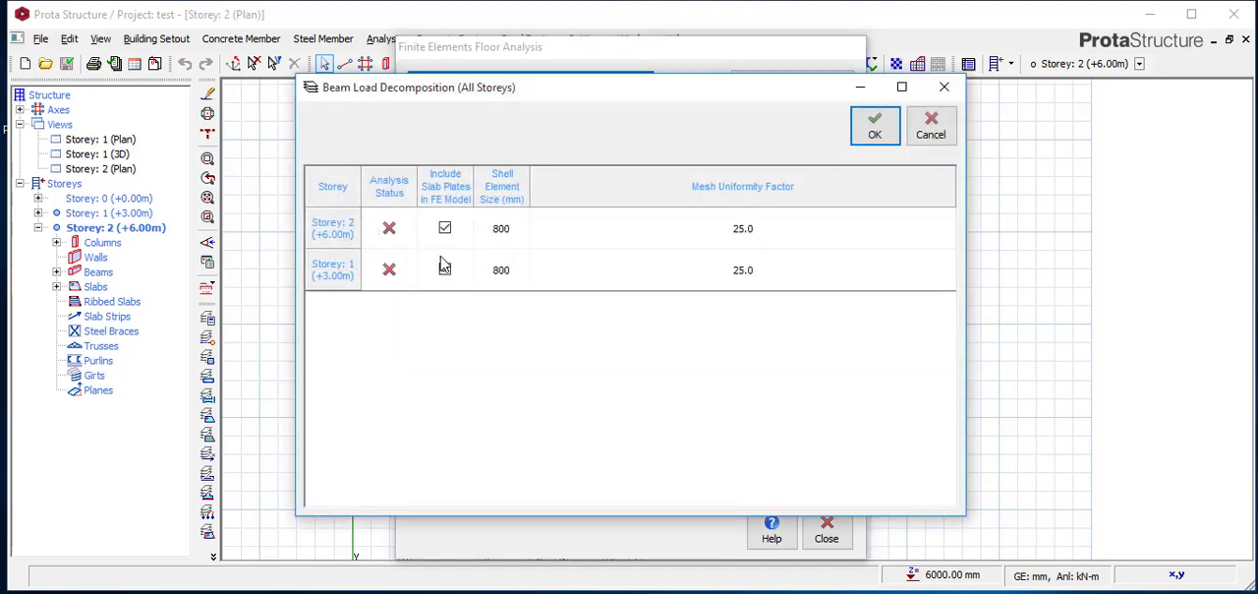
click(874, 125)
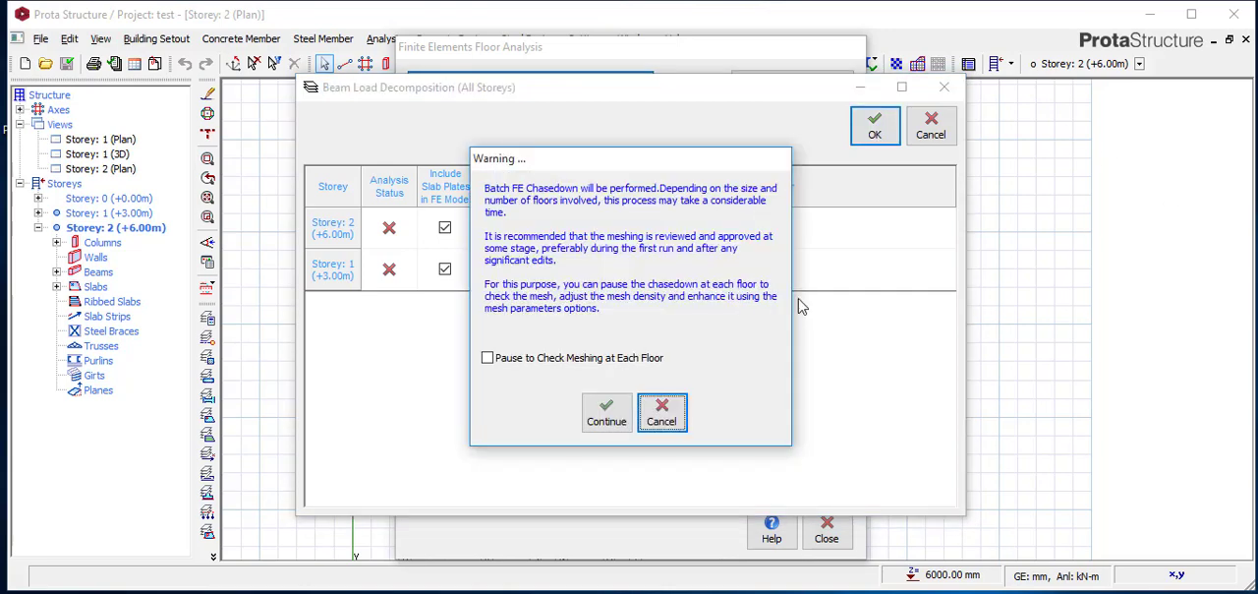
click(662, 412)
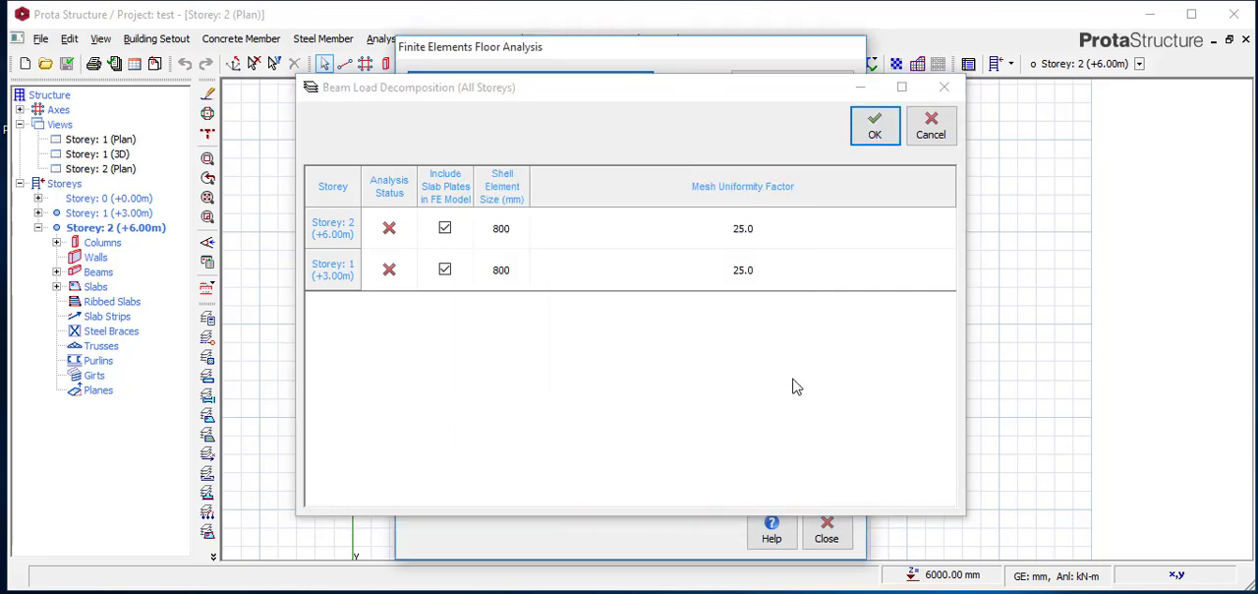
click(874, 126)
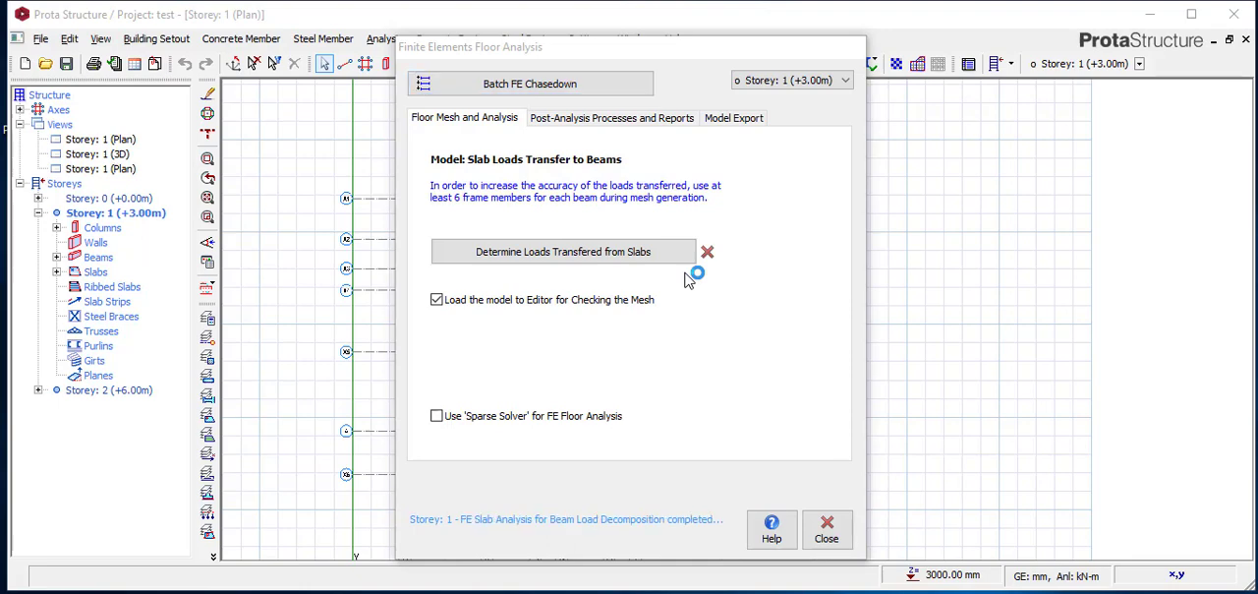
click(563, 252)
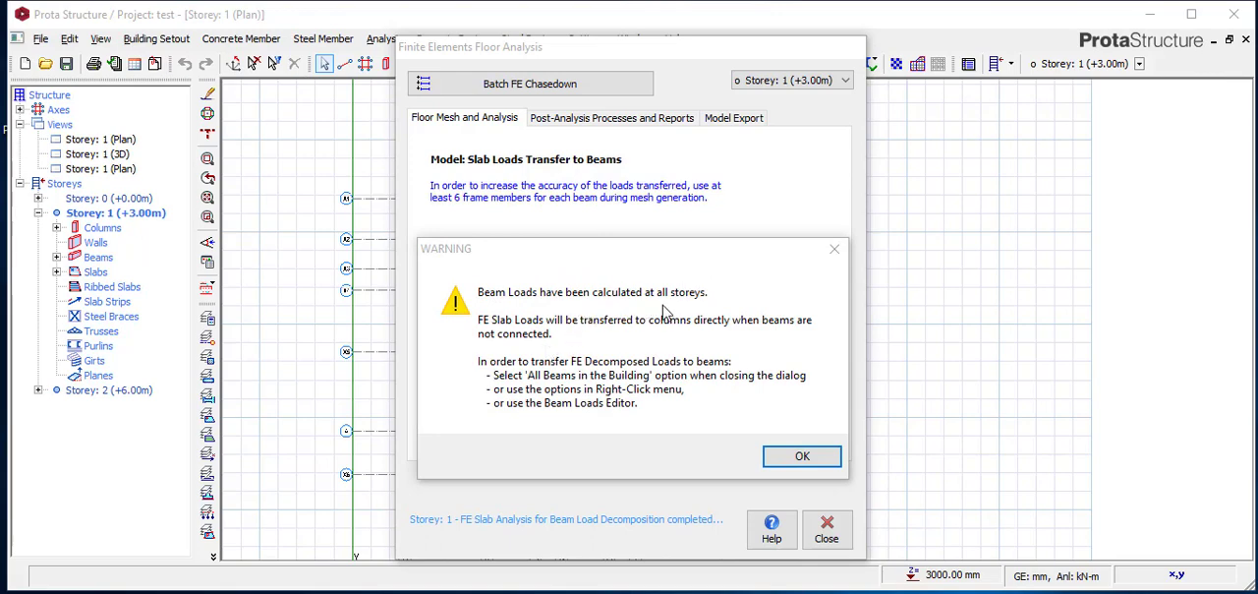
mouse_move(538, 369)
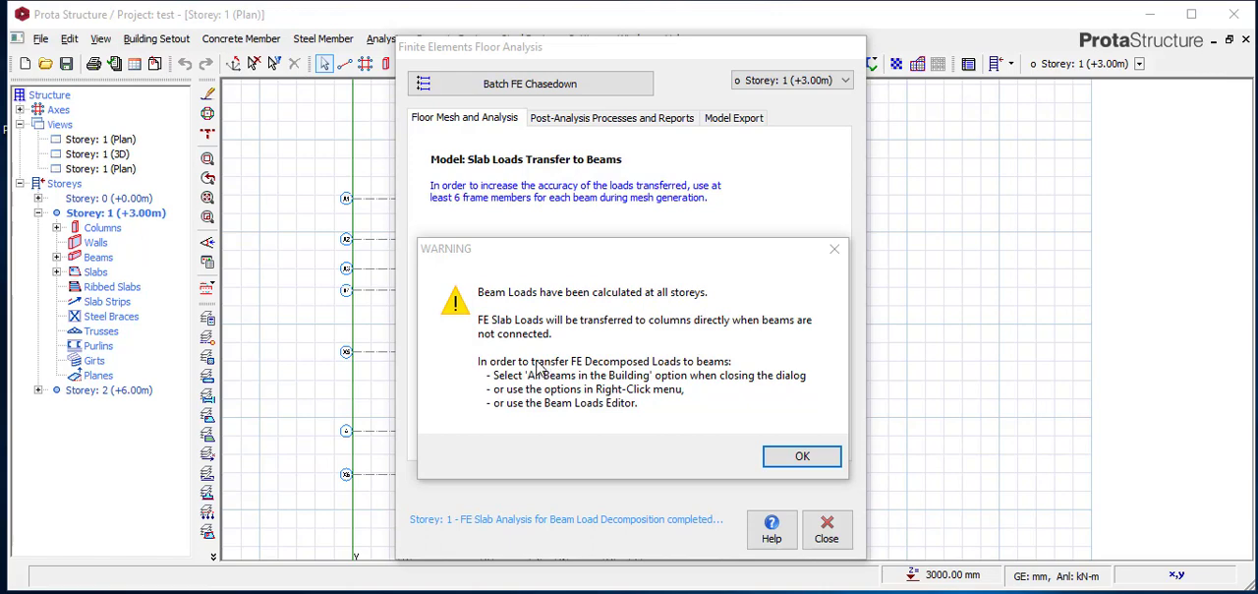
mouse_move(646, 348)
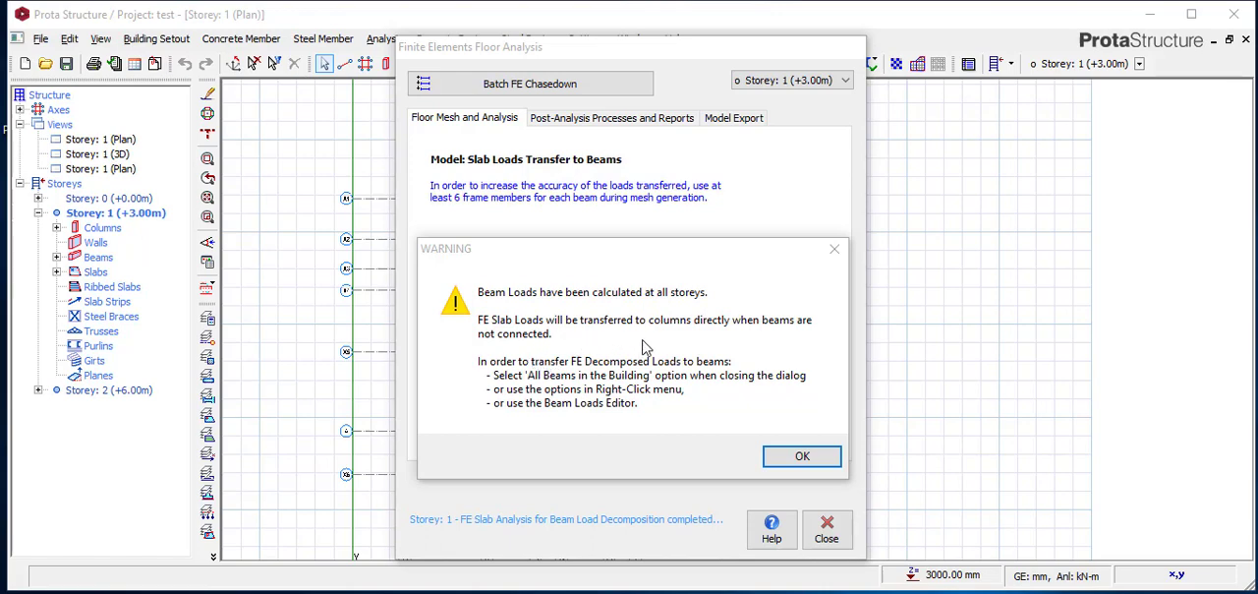
mouse_move(706, 342)
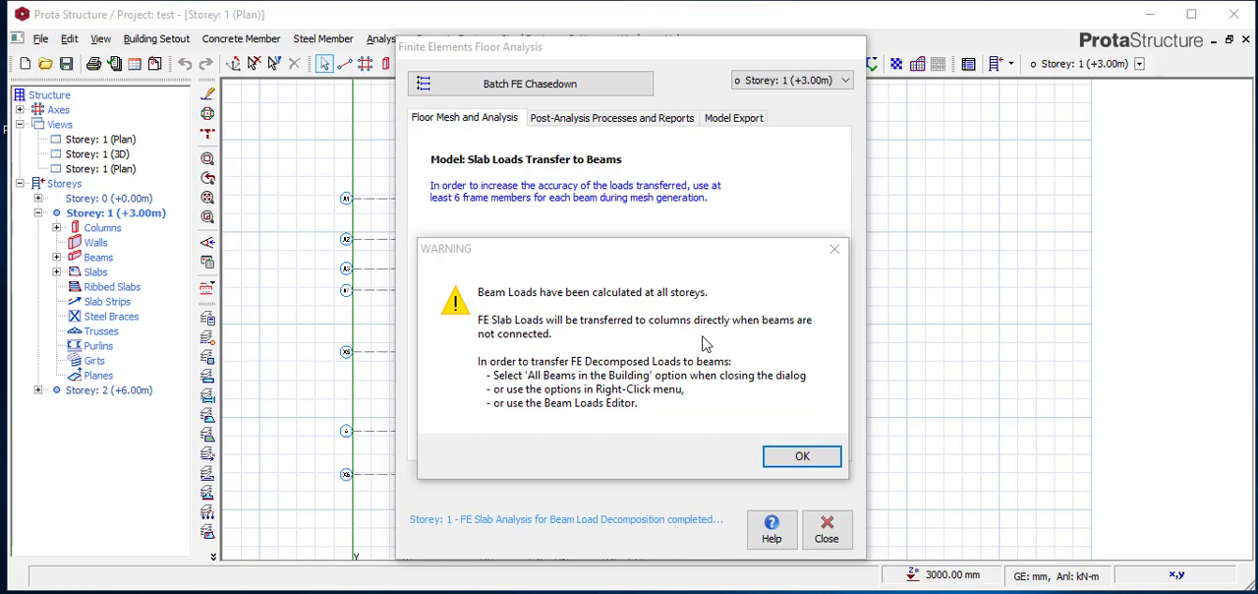
mouse_move(622, 353)
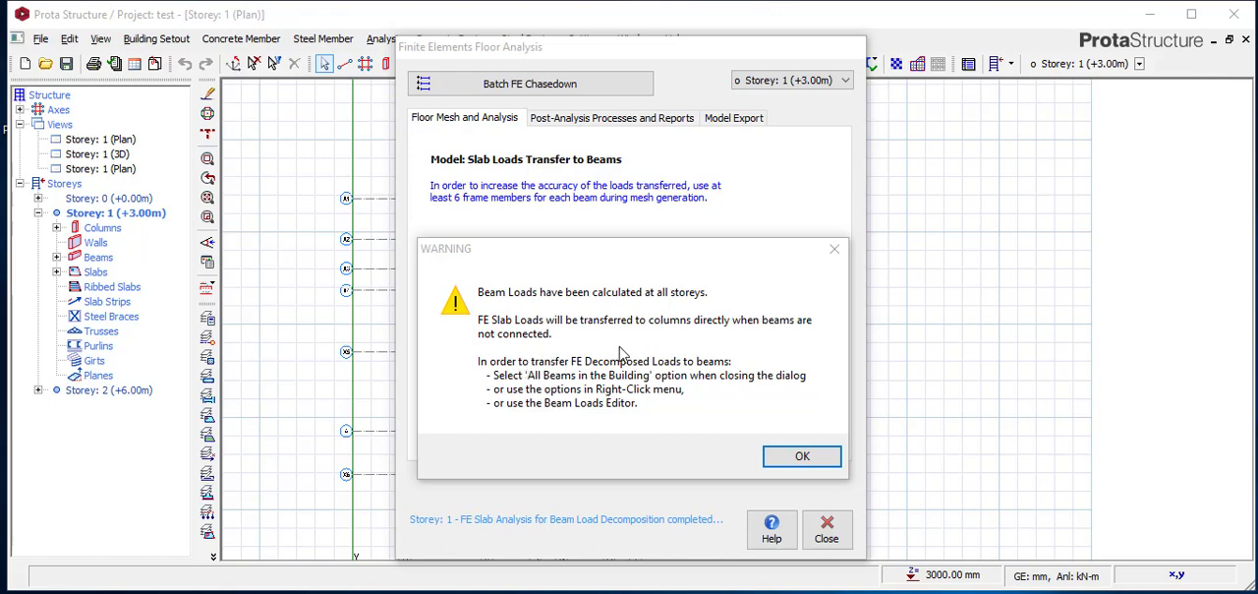
mouse_move(582, 375)
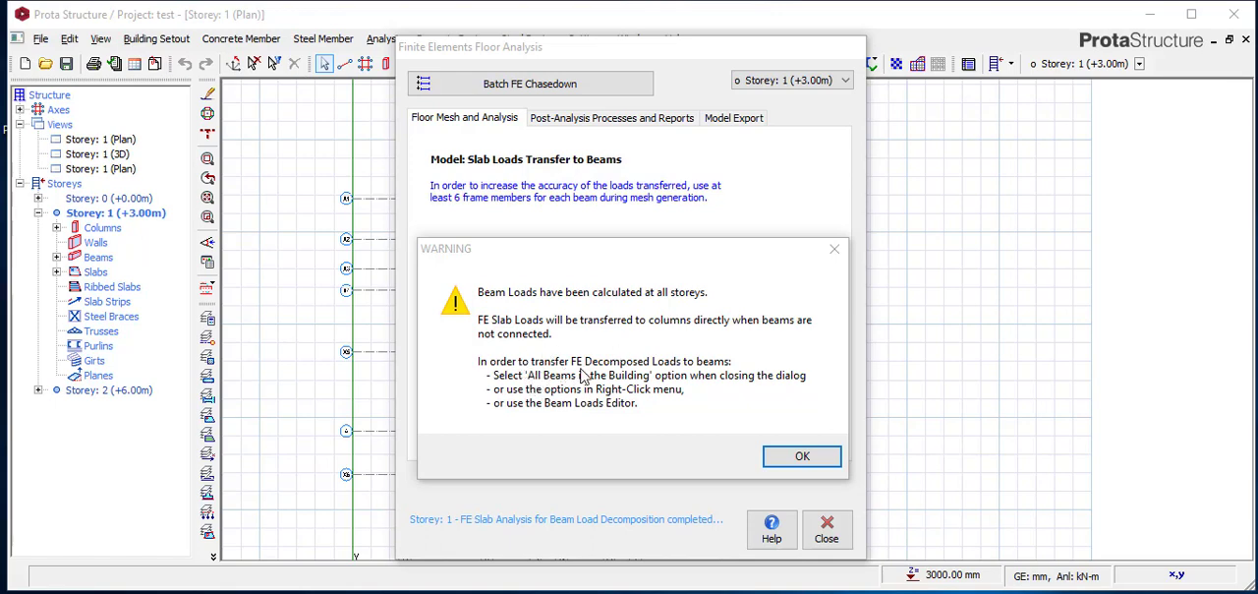
mouse_move(684, 377)
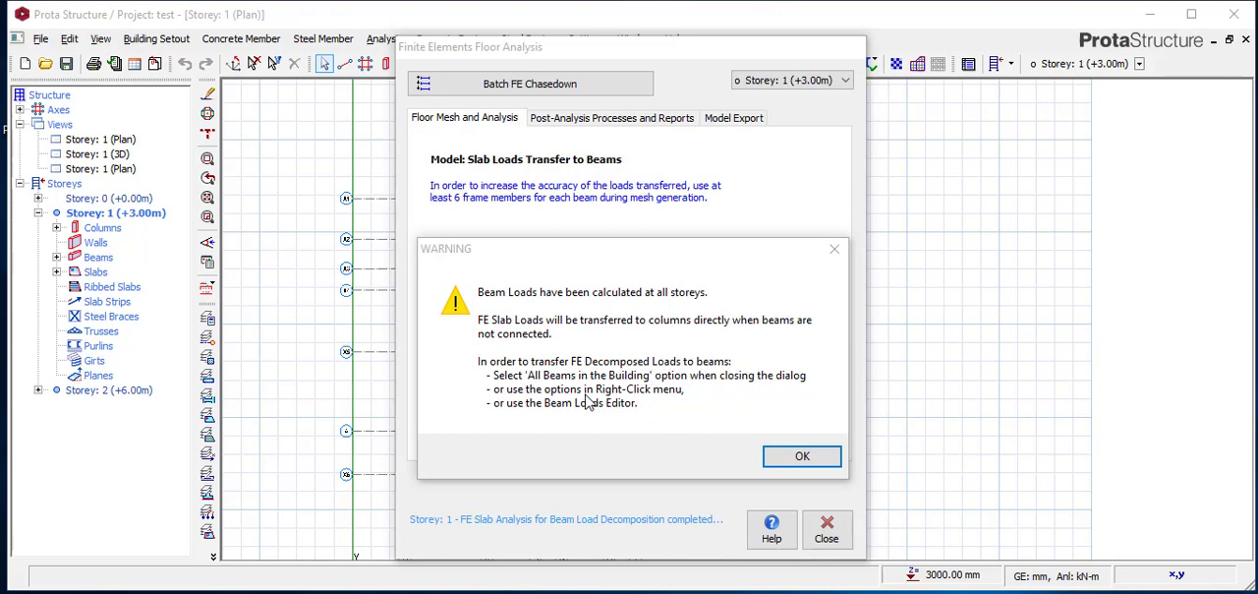
mouse_move(630, 392)
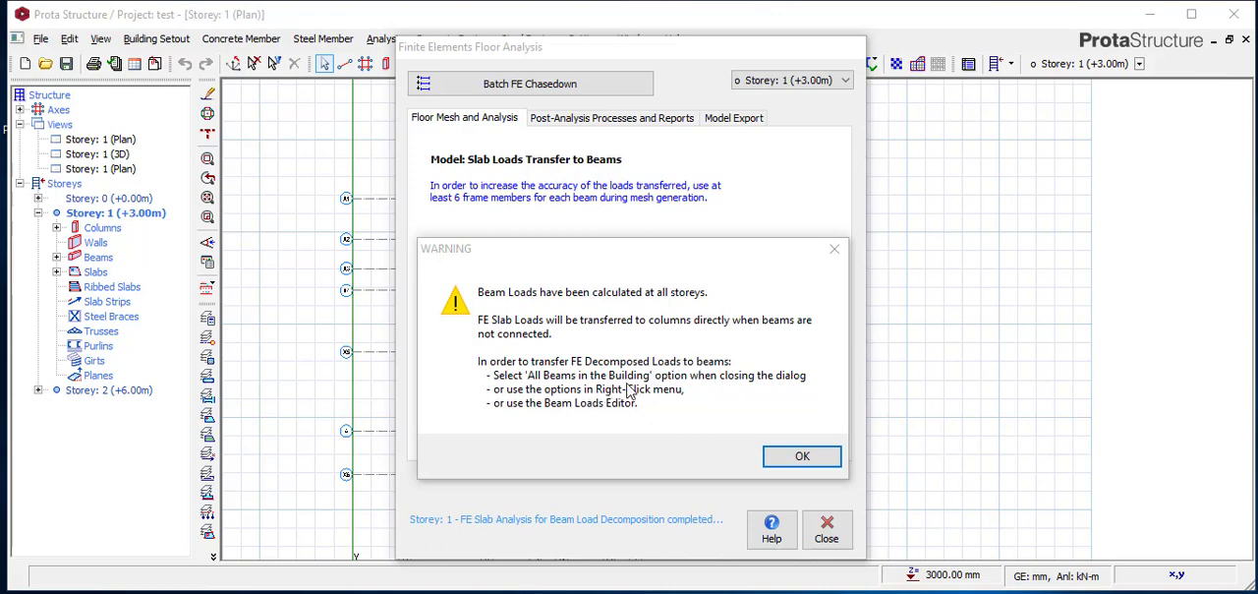
mouse_move(770, 391)
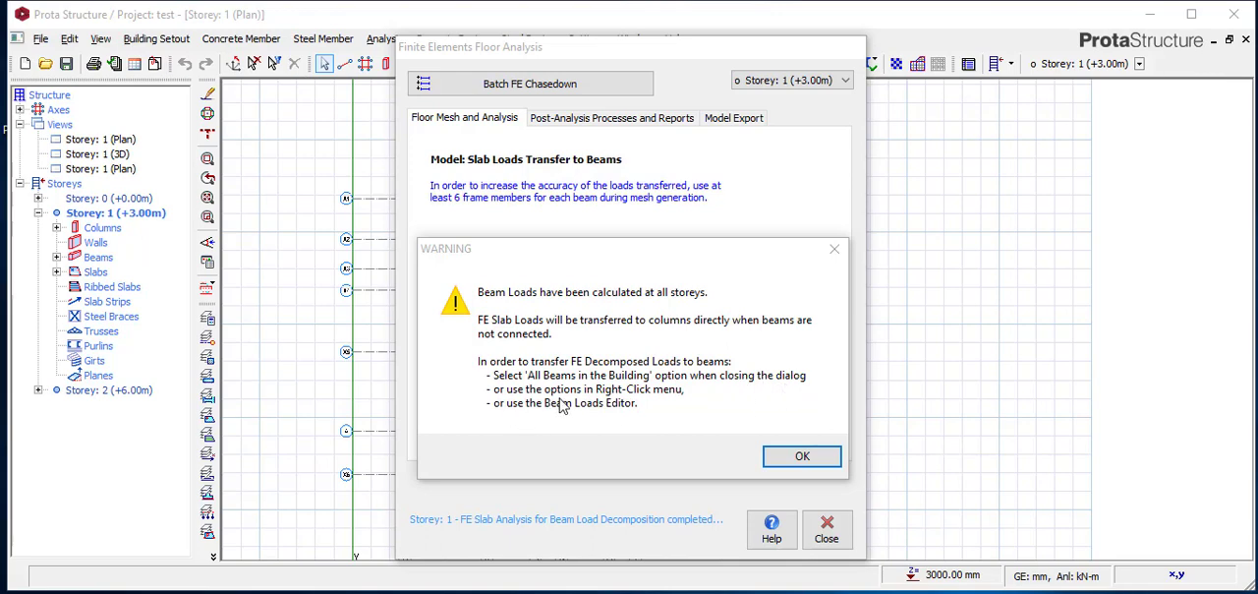
mouse_move(622, 430)
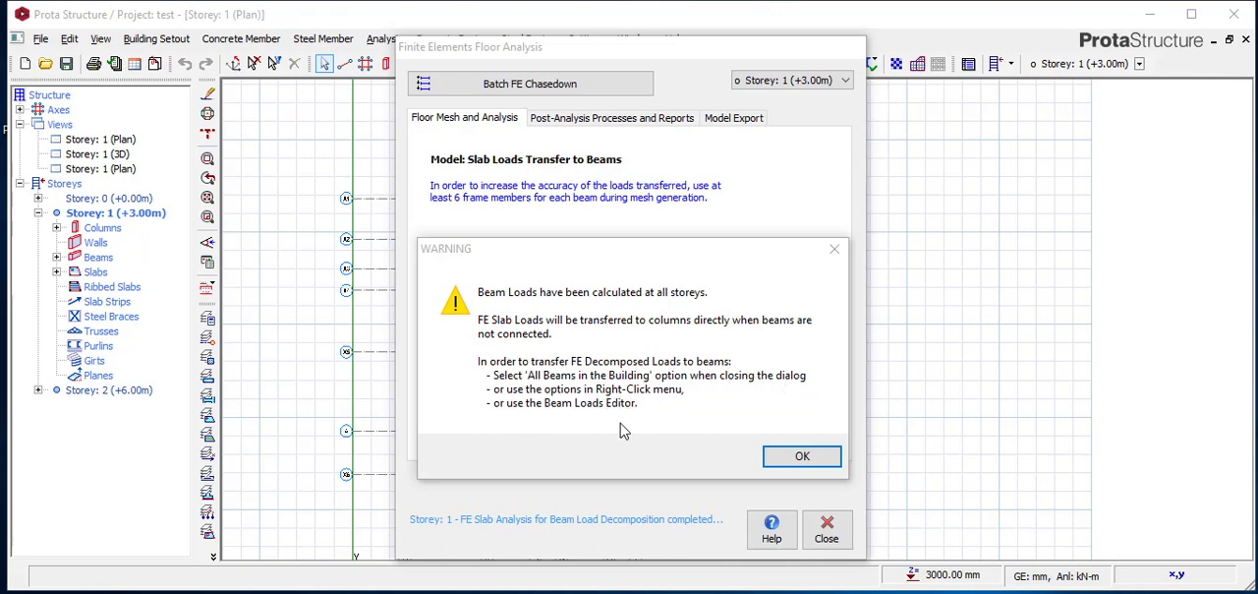
mouse_move(640, 419)
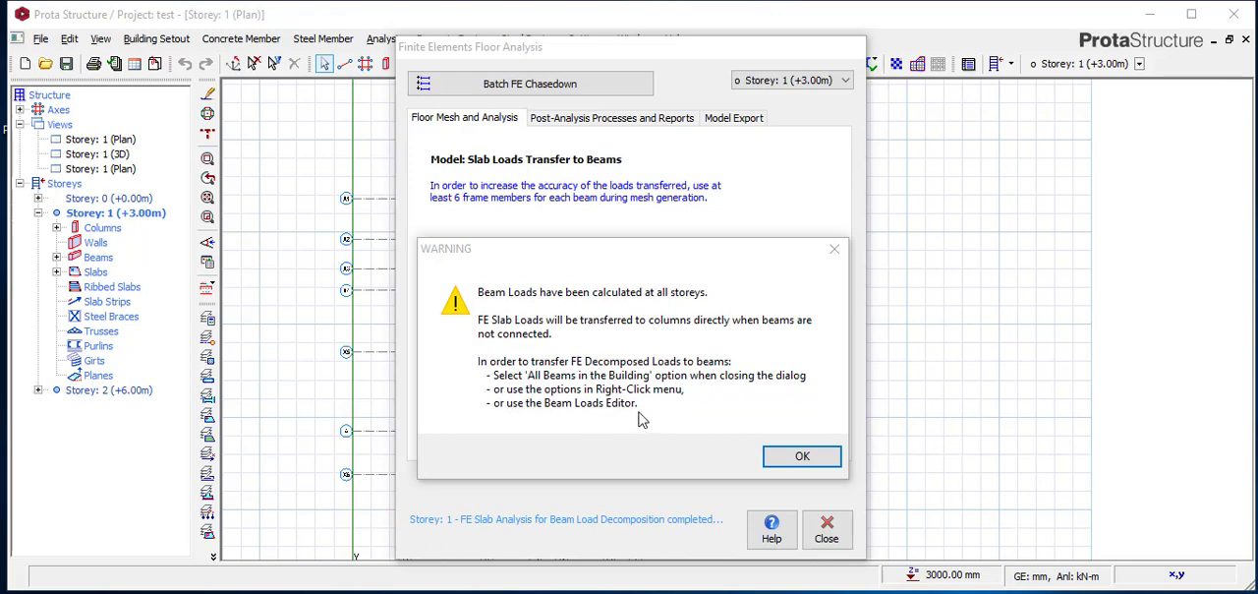
Apply the FE-decomposed slab loads to all beams in the model.
click(801, 455)
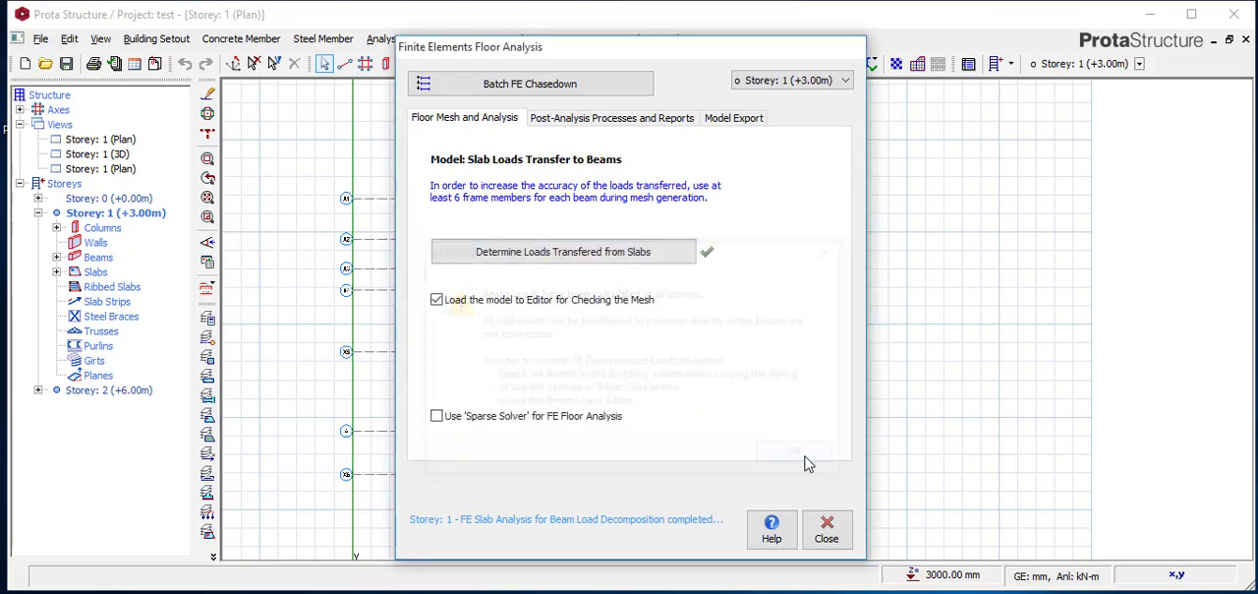
click(561, 250)
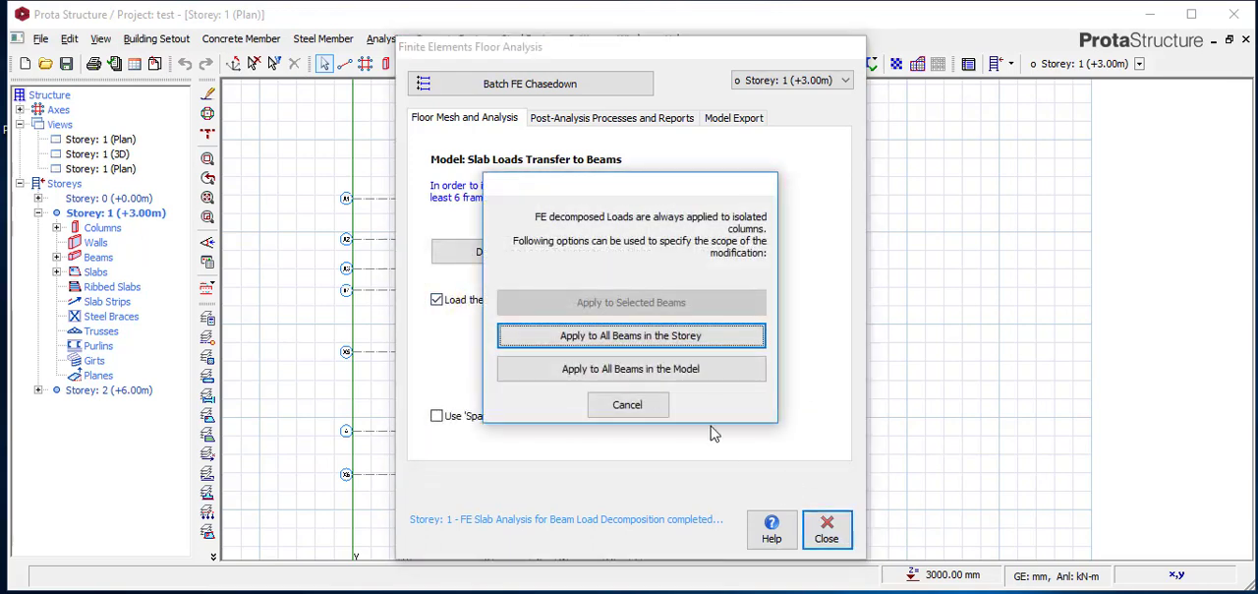
mouse_move(631, 368)
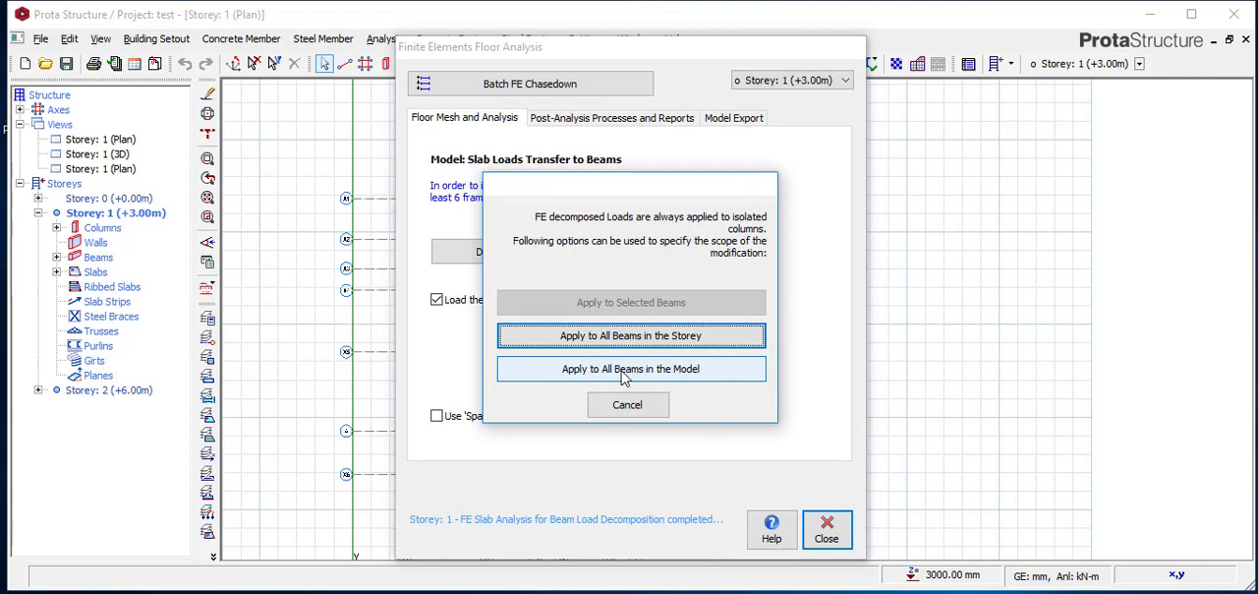
click(630, 369)
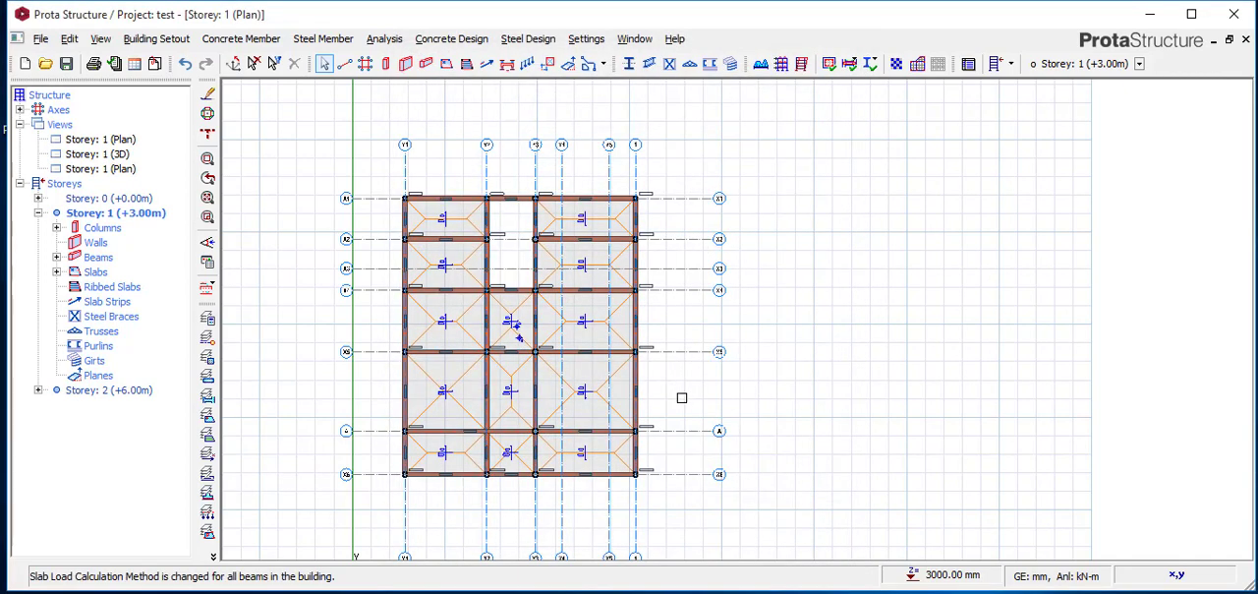
mouse_move(511, 388)
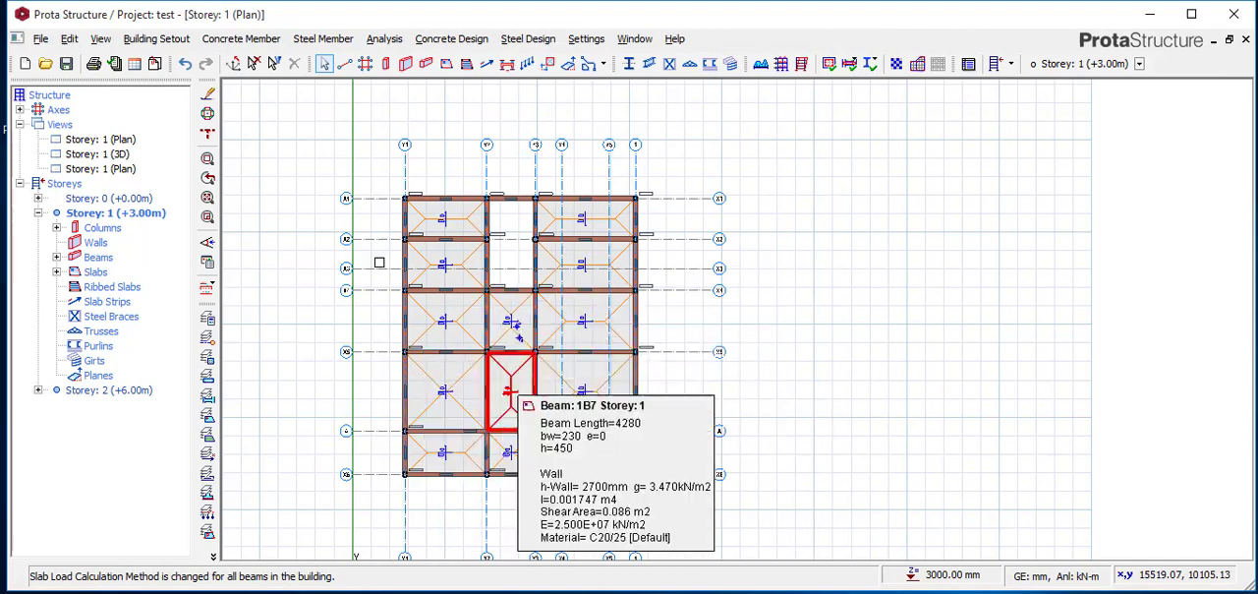
Open Building Analysis showing project parameters and default materials.
click(384, 39)
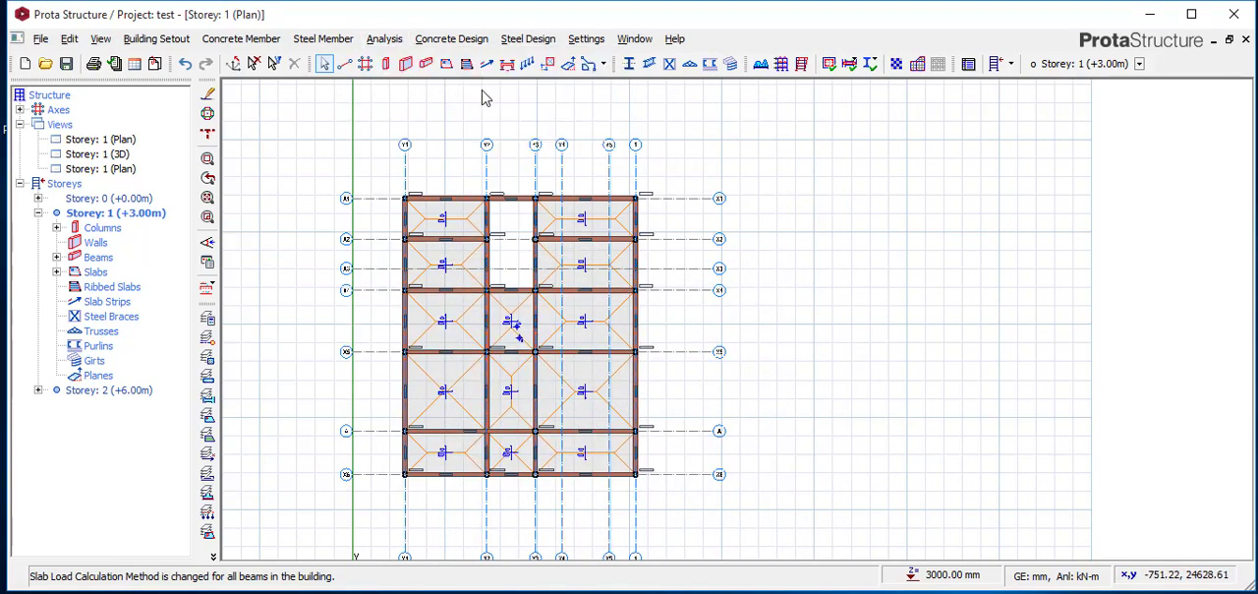
click(66, 63)
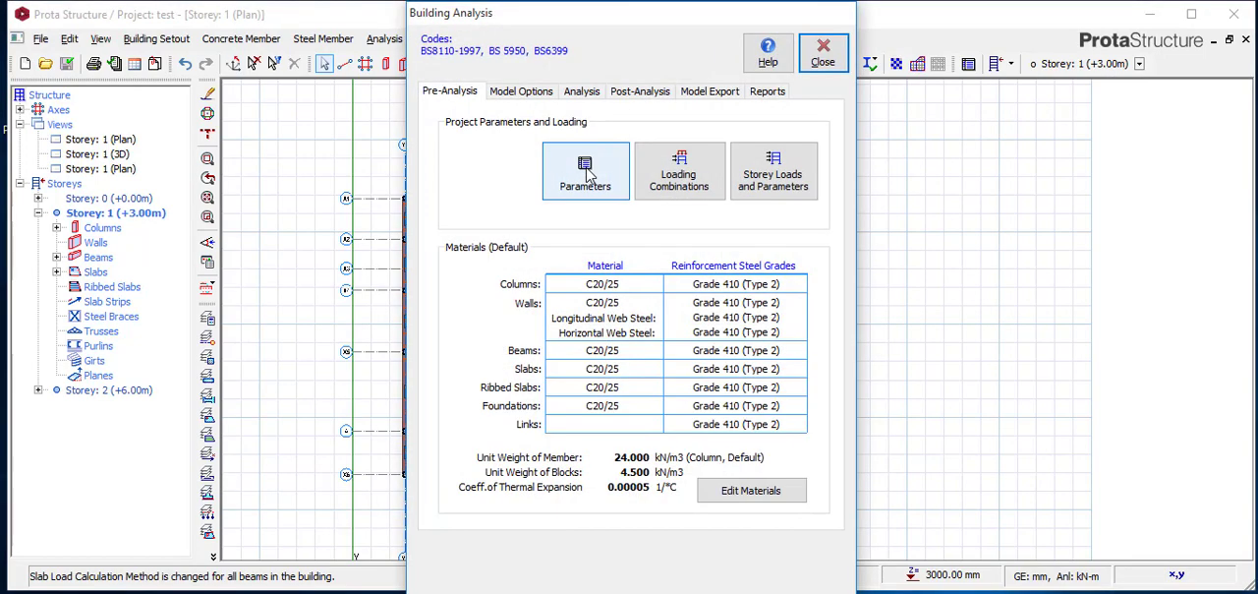
mouse_move(758, 513)
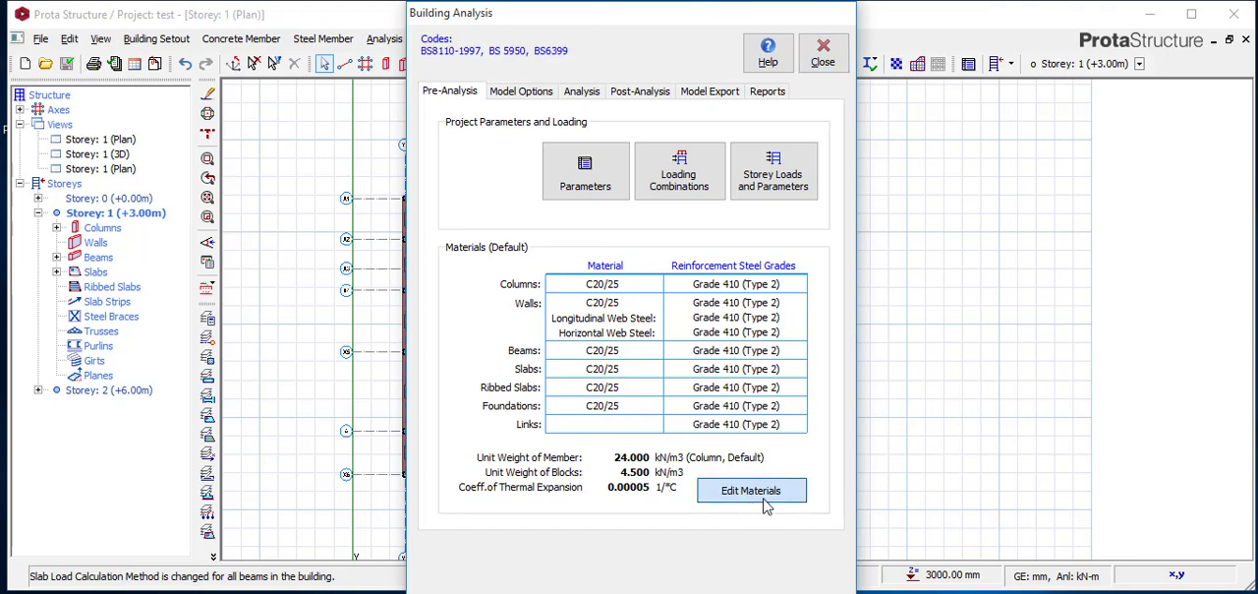
click(751, 490)
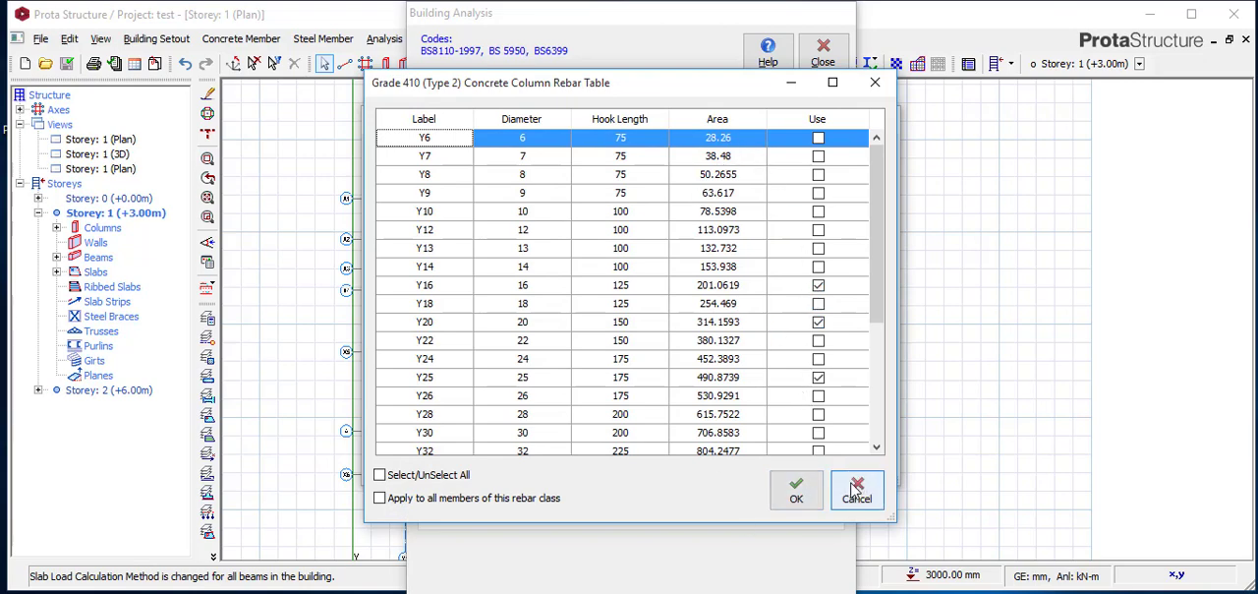
click(856, 489)
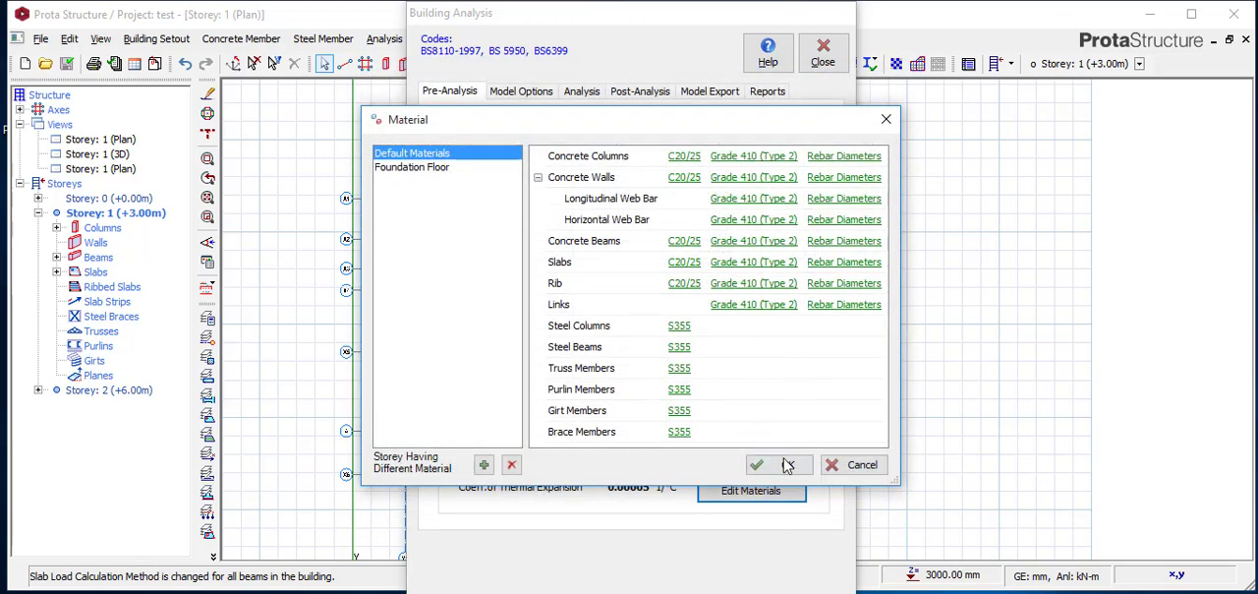
click(757, 464)
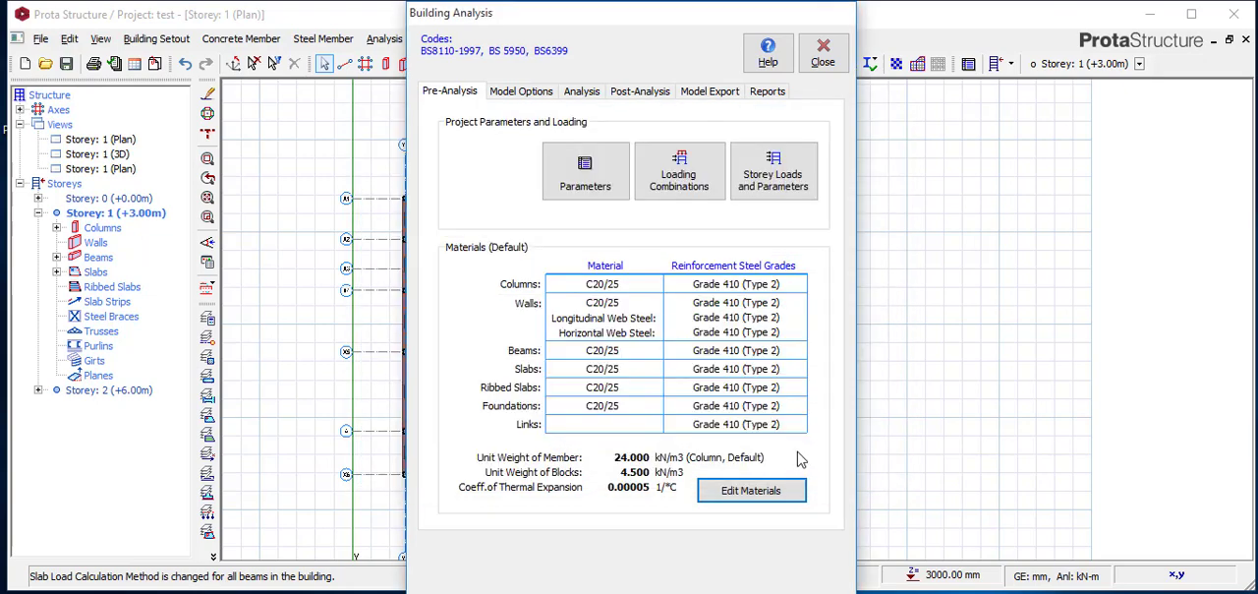
mouse_move(736, 320)
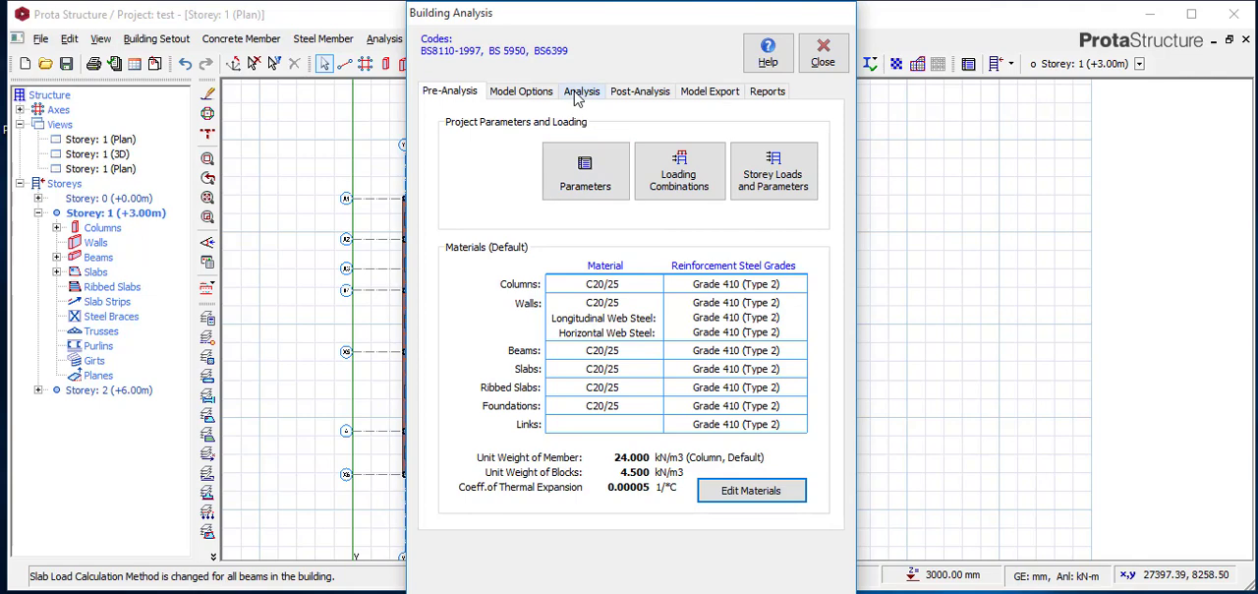
Start the building analysis with column/wall and beam reinforcement design ticked.
click(581, 91)
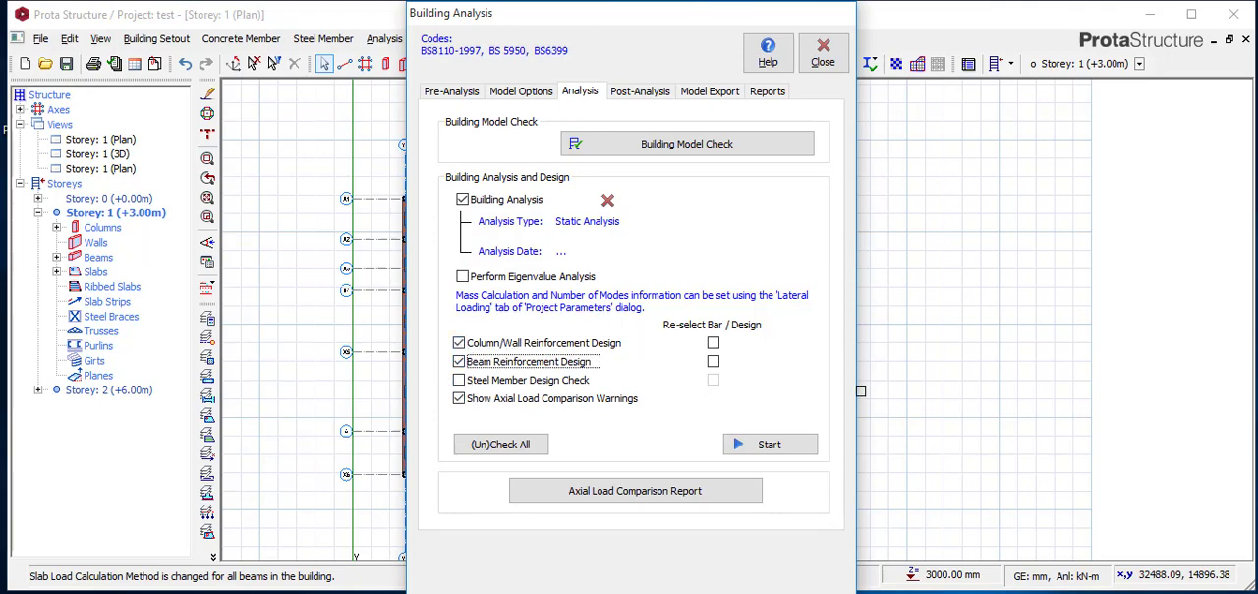
click(770, 444)
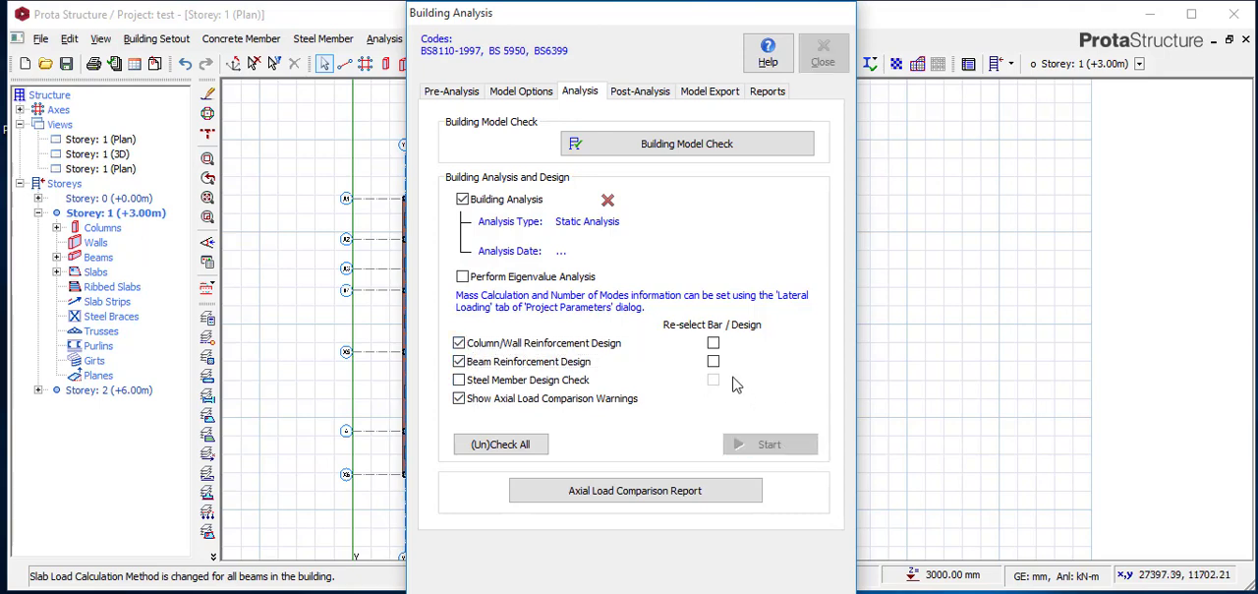
click(770, 443)
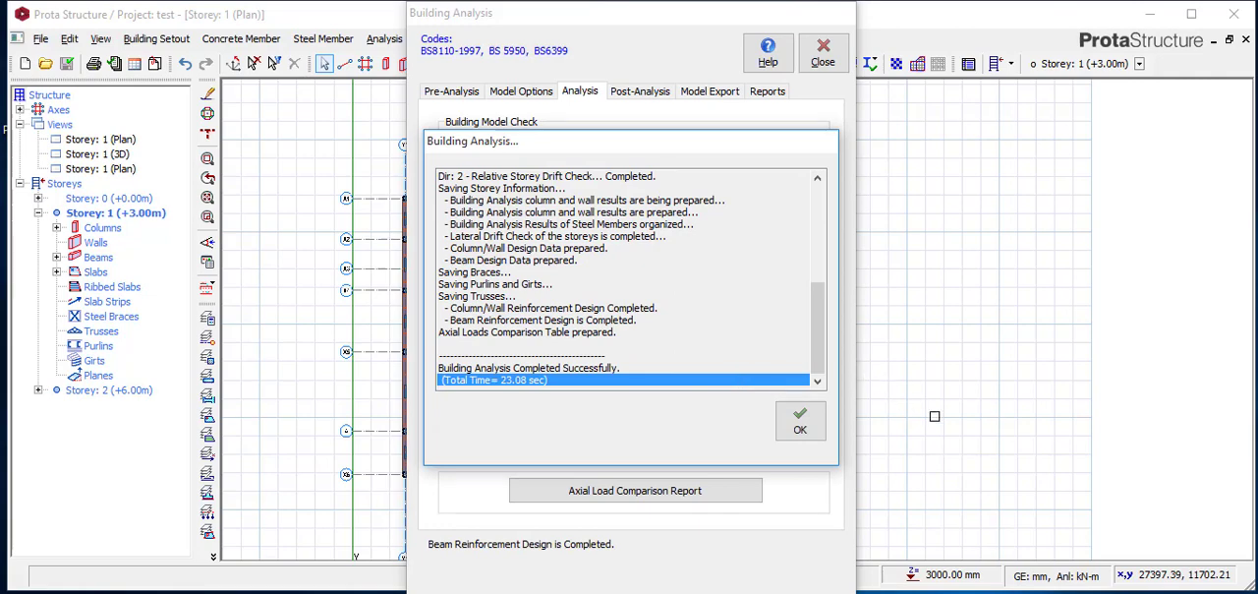
Dismiss the completed building analysis log with OK.
click(800, 429)
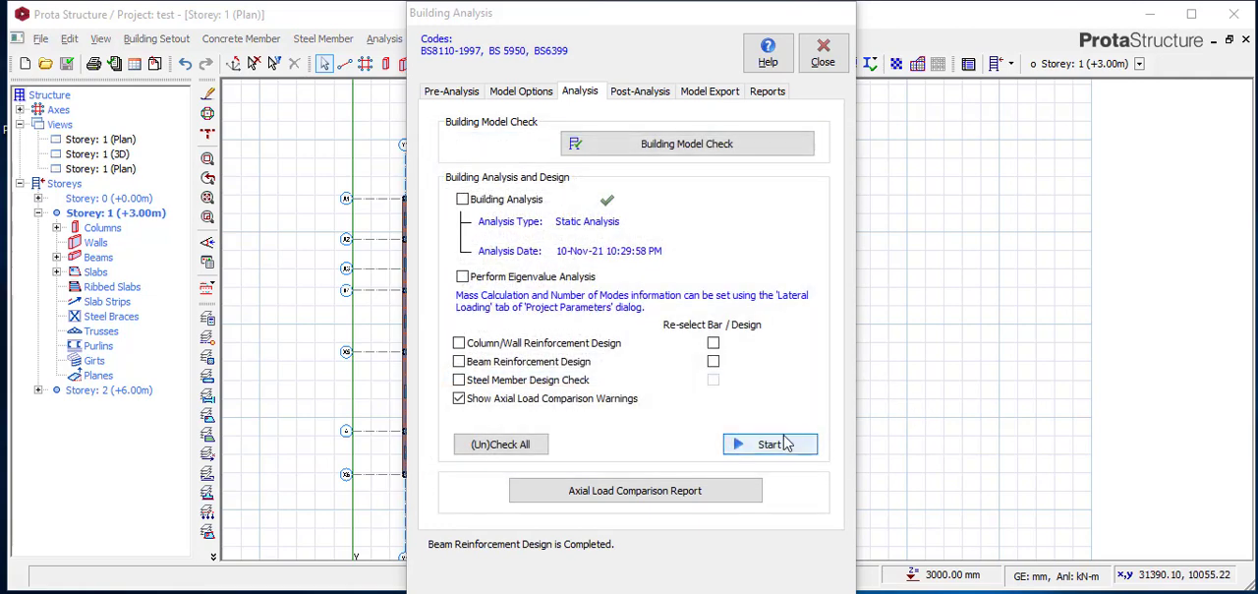
mouse_move(806, 459)
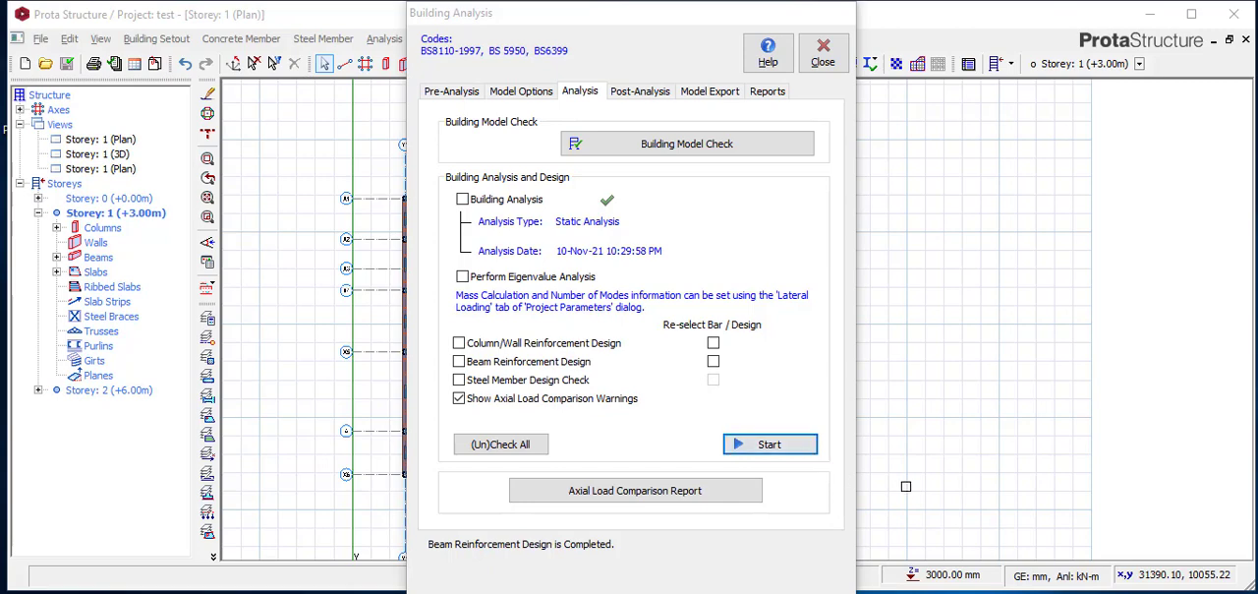
mouse_move(831, 508)
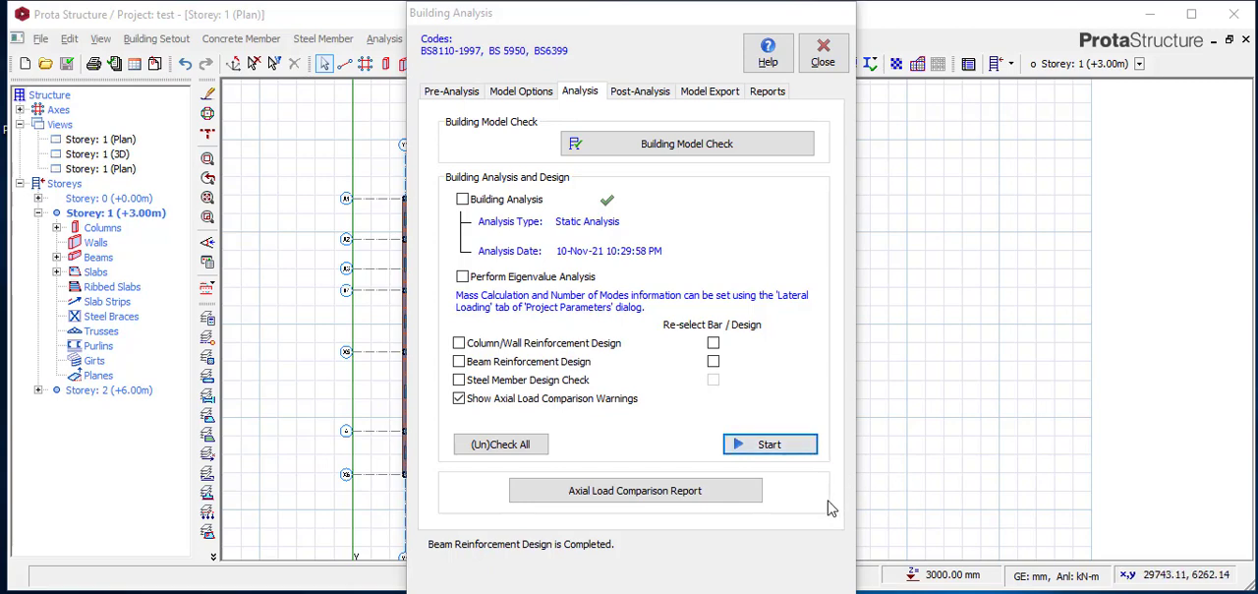